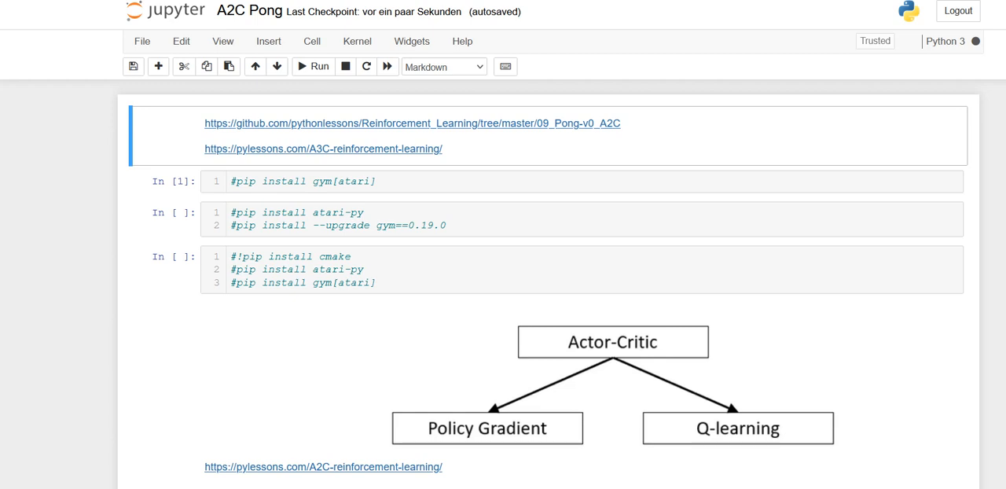
{"action": "mouse_move", "coordinate": [994, 169]}
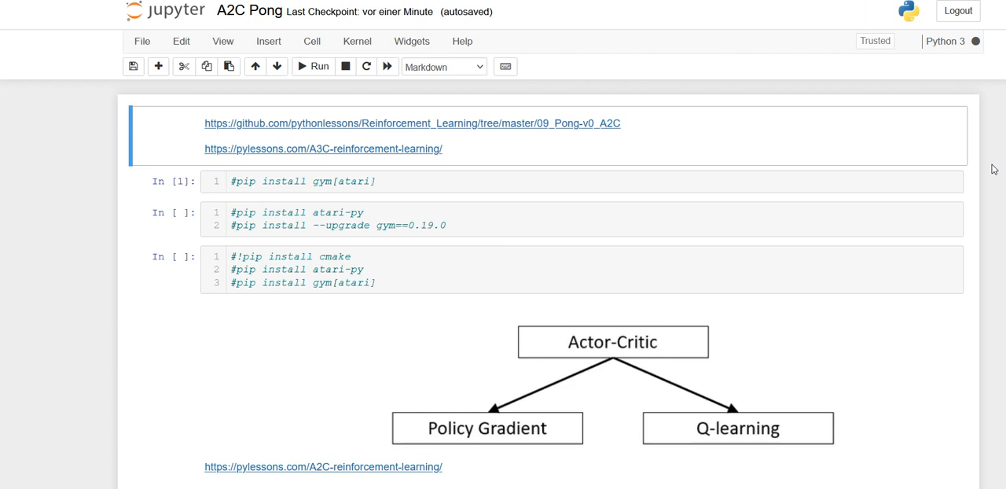
{"action": "mouse_move", "coordinate": [967, 232]}
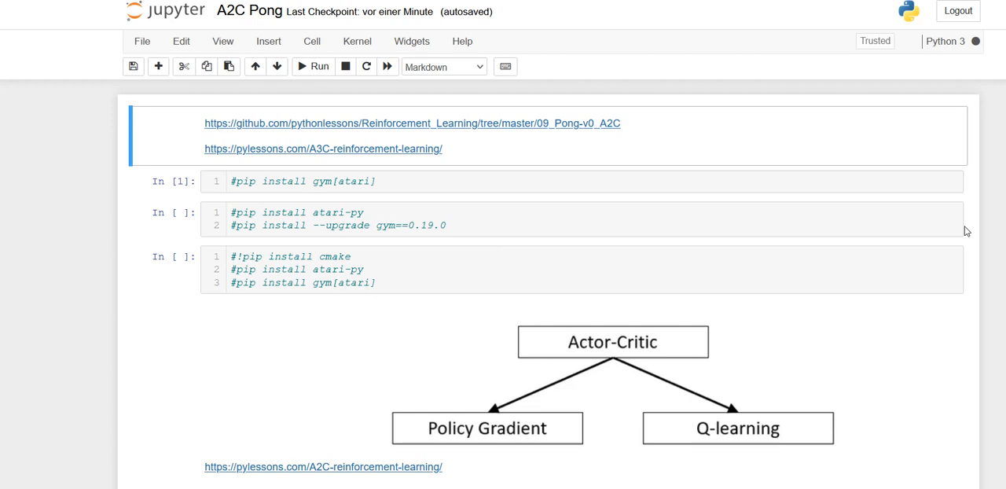
{"action": "mouse_move", "coordinate": [792, 251]}
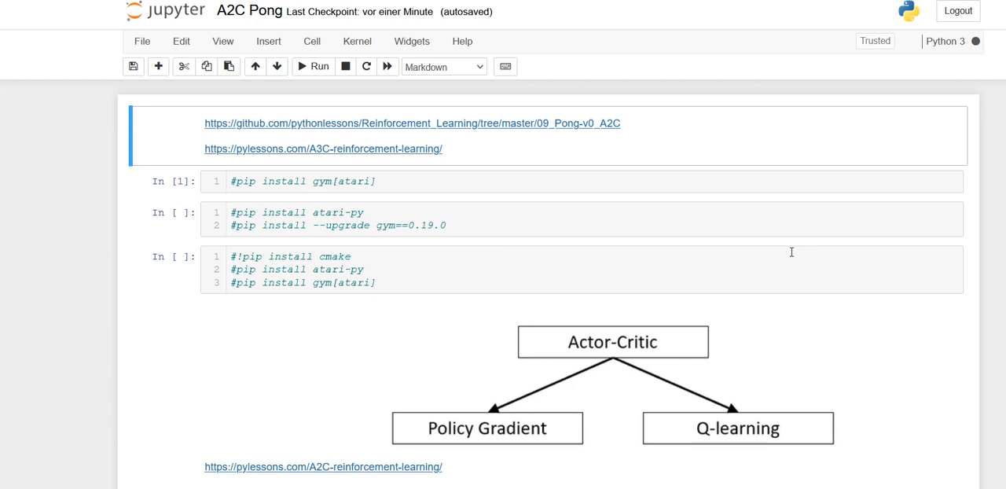
{"action": "mouse_move", "coordinate": [801, 252]}
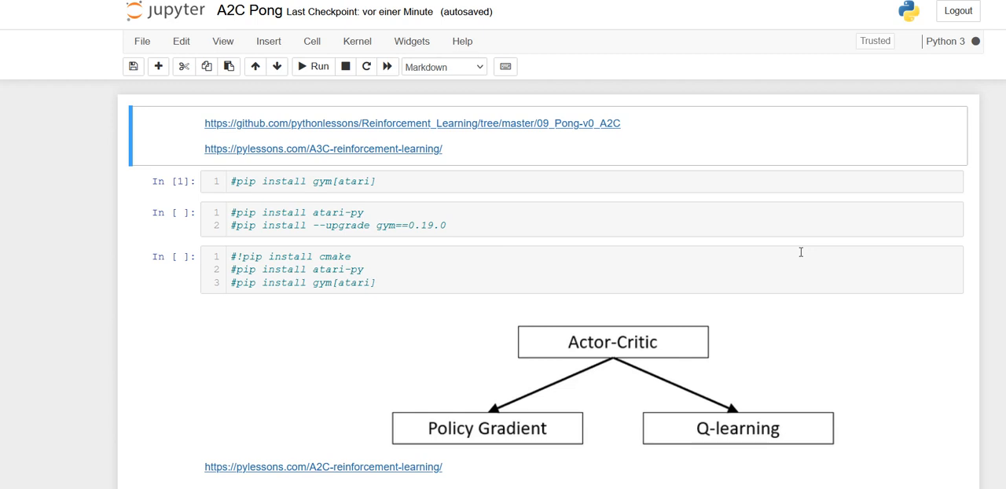
Scroll through the GetImage method's full image-processing pipeline
{"action": "scroll", "scroll_direction": "down", "scroll_amount": 3}
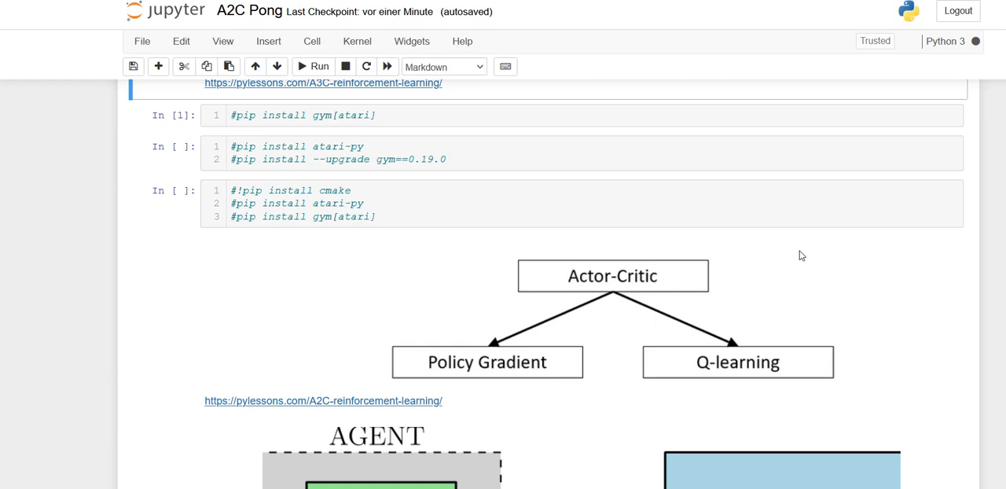
{"action": "scroll", "scroll_direction": "down", "scroll_amount": 3}
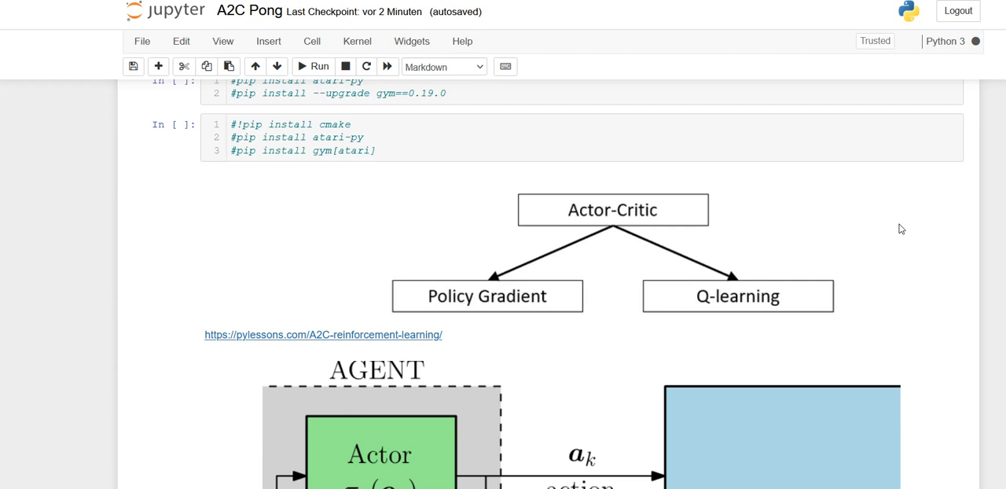
{"action": "scroll", "scroll_direction": "down", "scroll_amount": 3}
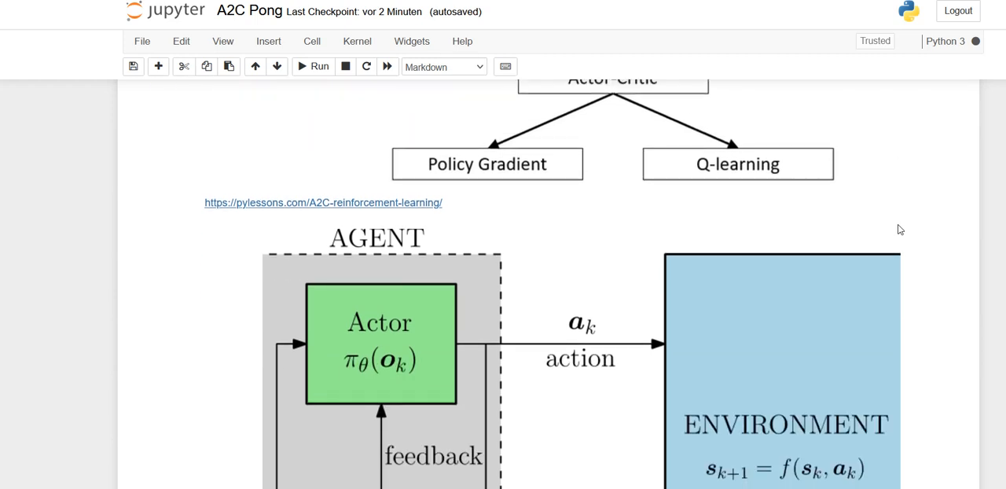
{"action": "scroll", "scroll_direction": "down", "scroll_amount": 3}
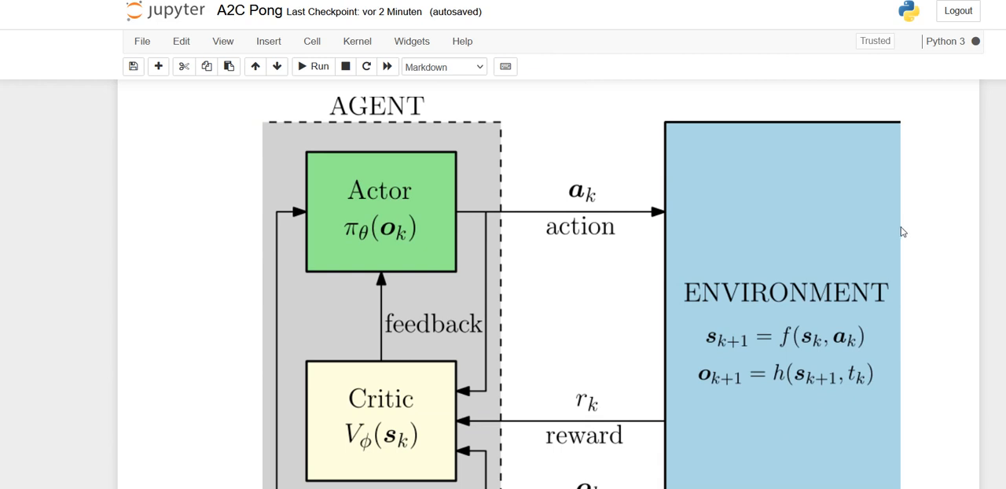
{"action": "scroll", "scroll_direction": "down", "scroll_amount": 3}
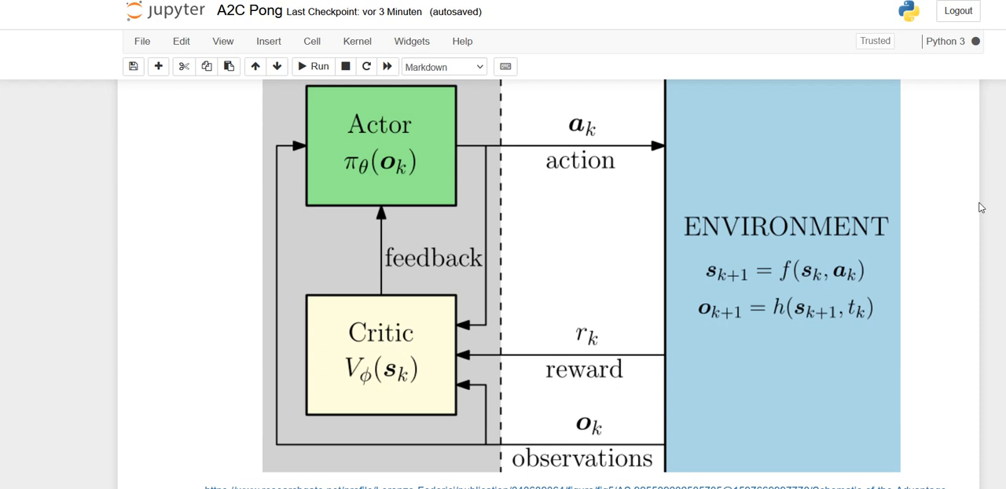
{"action": "mouse_move", "coordinate": [333, 196]}
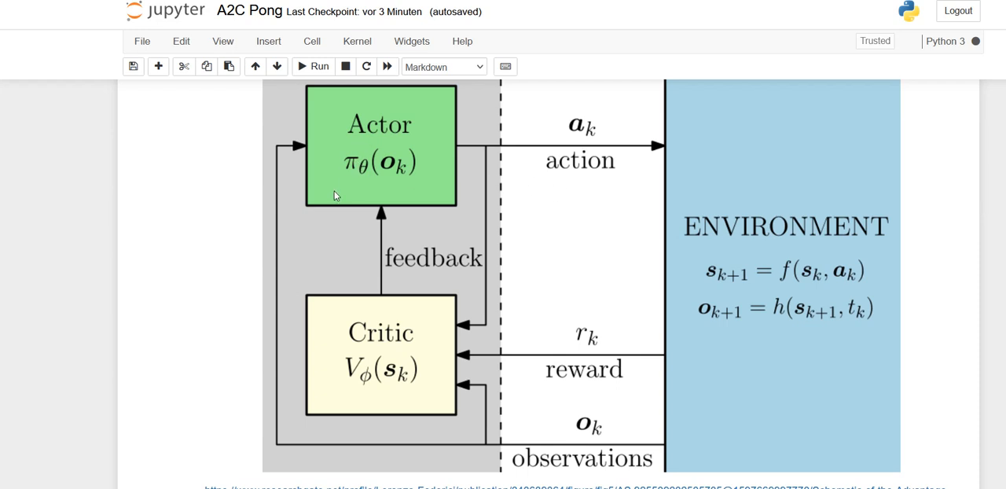
{"action": "mouse_move", "coordinate": [348, 186]}
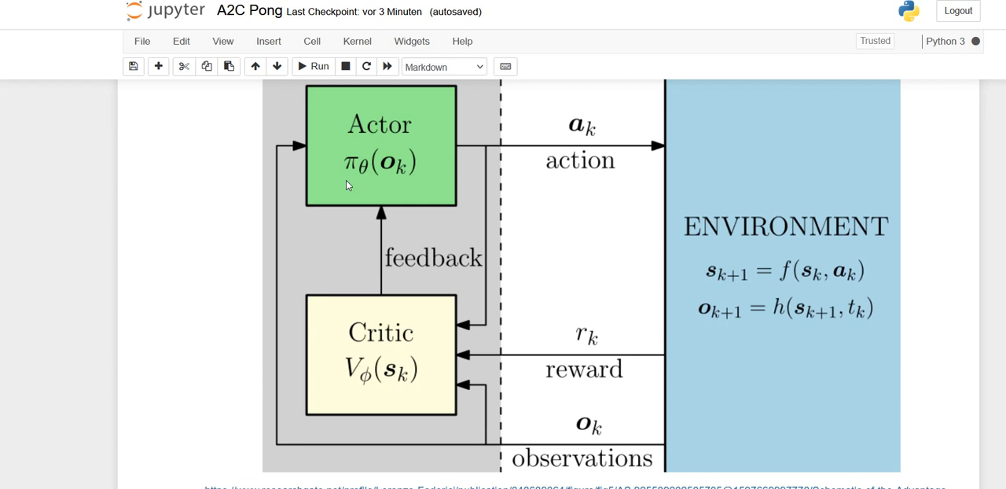
{"action": "scroll", "scroll_direction": "up", "scroll_amount": 3}
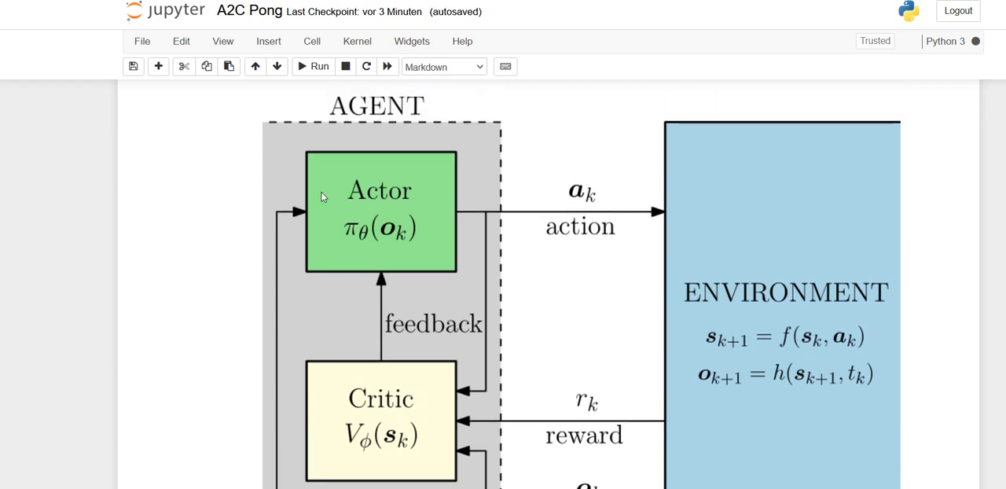
{"action": "scroll", "scroll_direction": "down", "scroll_amount": 3}
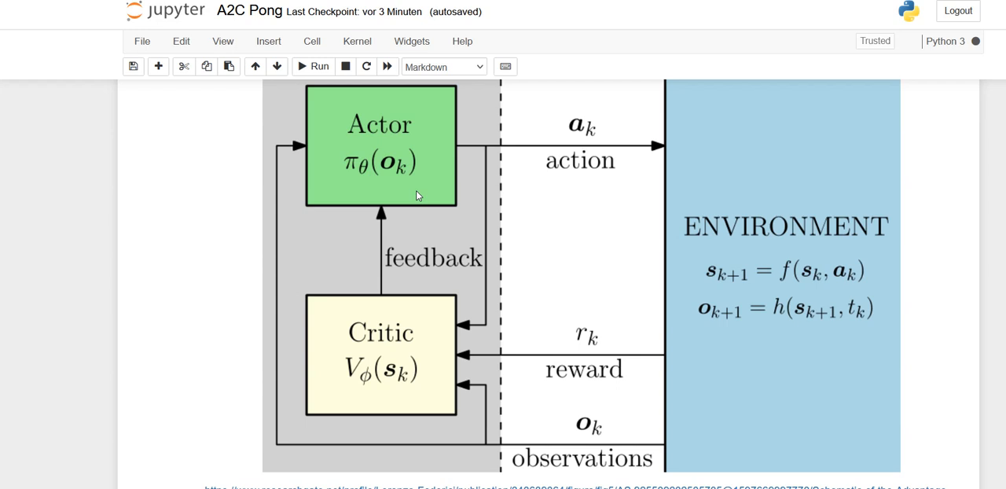
{"action": "scroll", "scroll_direction": "up", "scroll_amount": 3}
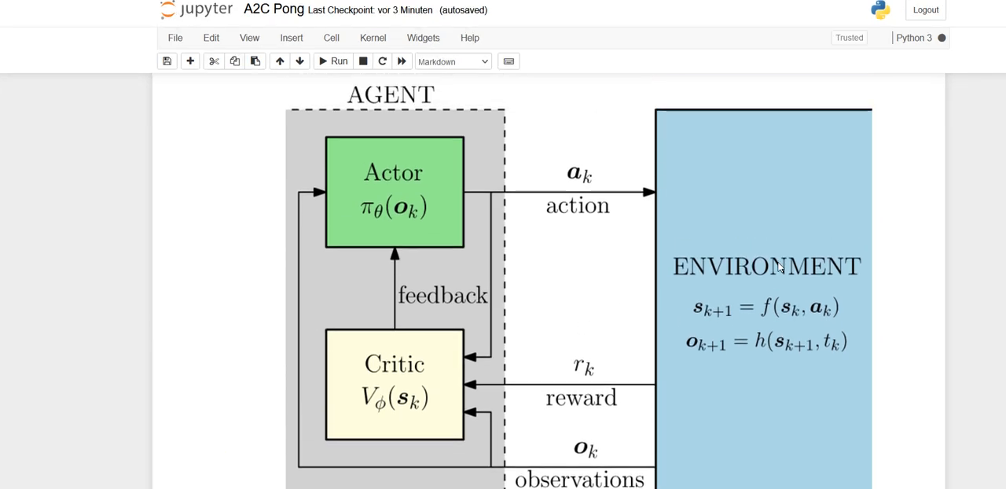
{"action": "mouse_move", "coordinate": [911, 270]}
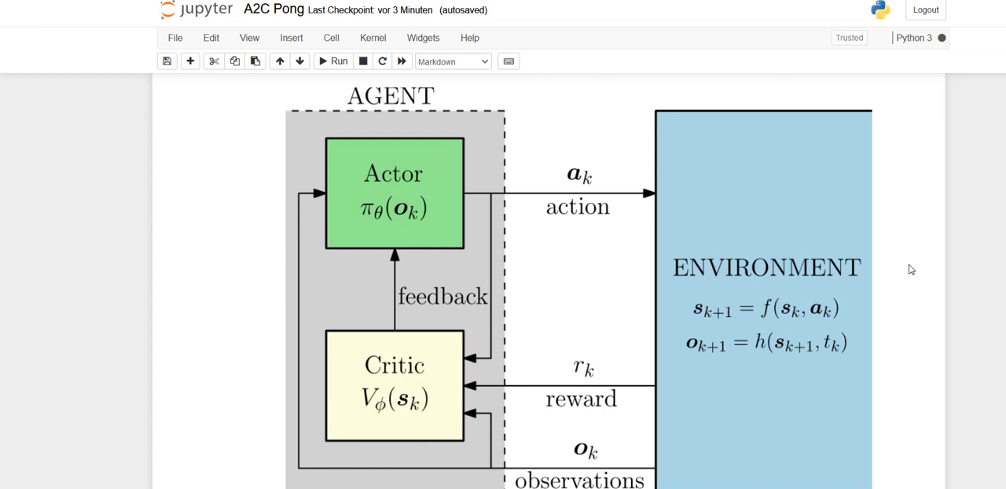
{"action": "mouse_move", "coordinate": [548, 191]}
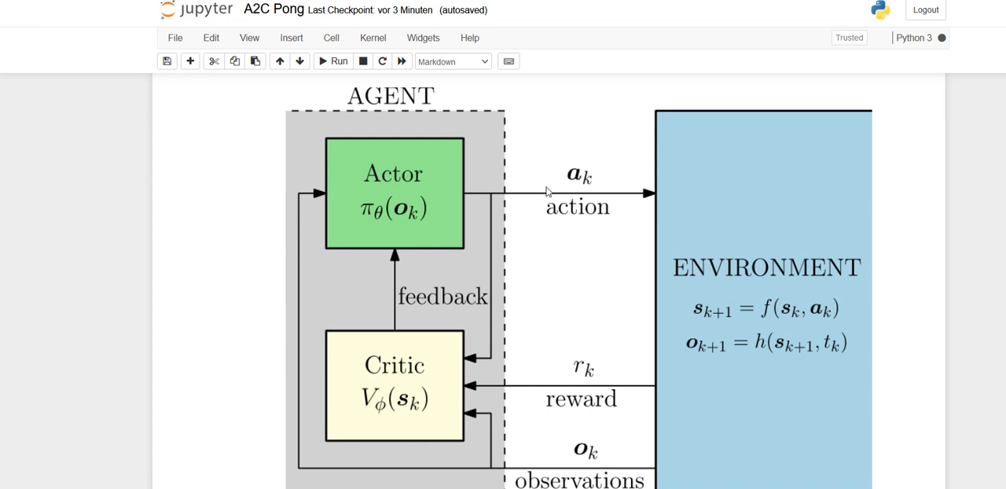
{"action": "mouse_move", "coordinate": [723, 220]}
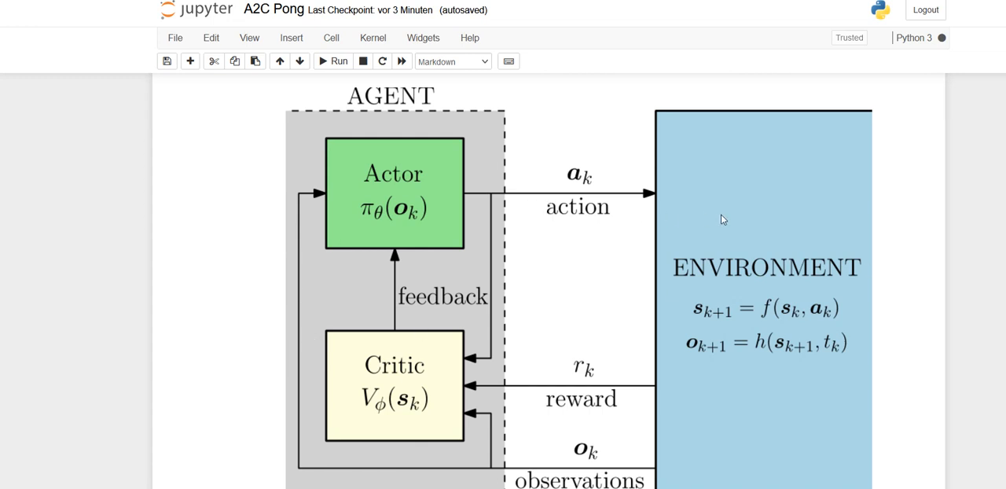
{"action": "scroll", "scroll_direction": "down", "scroll_amount": 3}
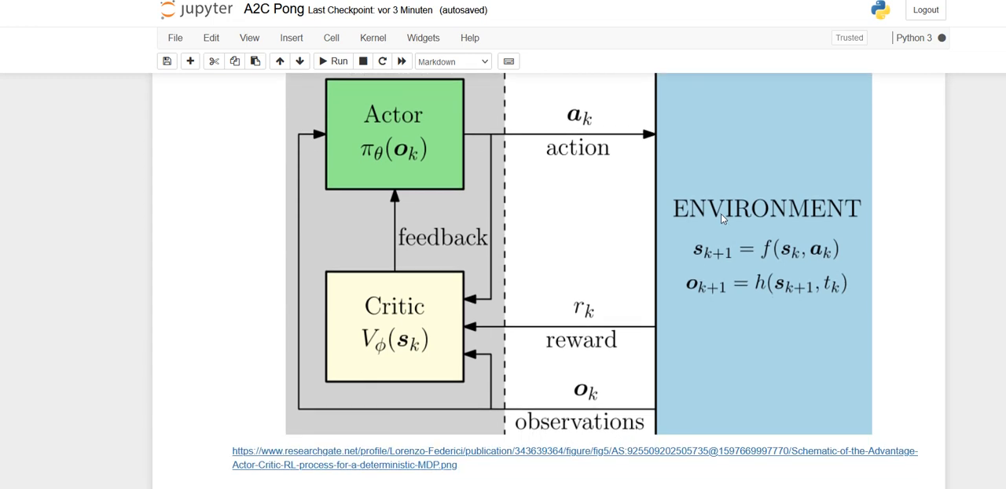
{"action": "mouse_move", "coordinate": [670, 397]}
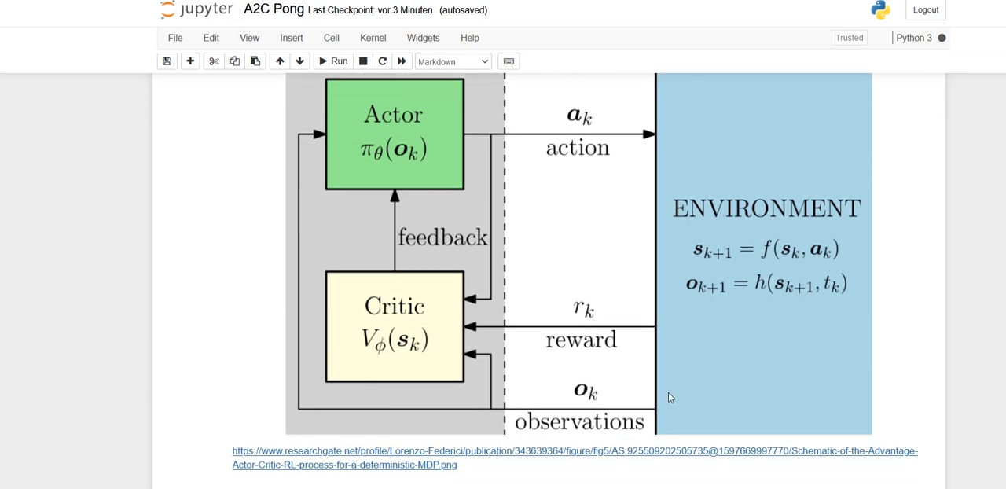
{"action": "mouse_move", "coordinate": [524, 397]}
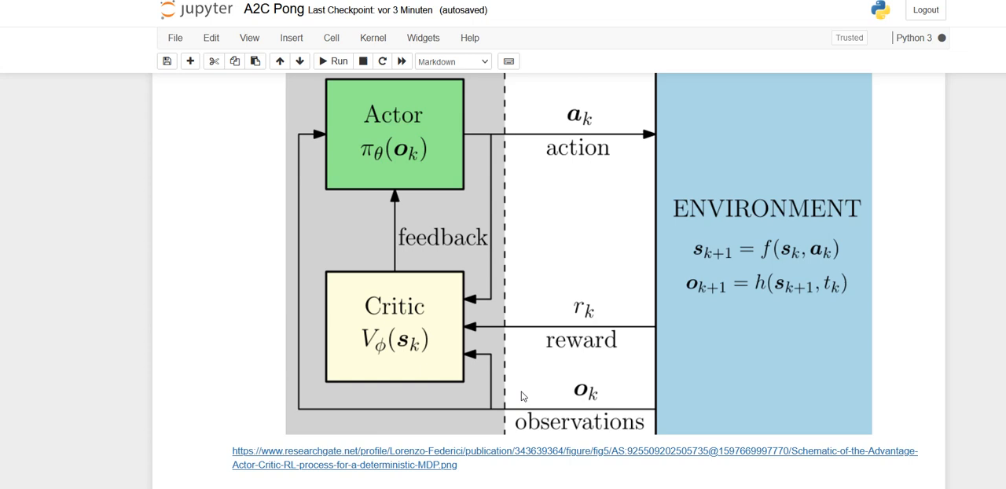
{"action": "mouse_move", "coordinate": [239, 119]}
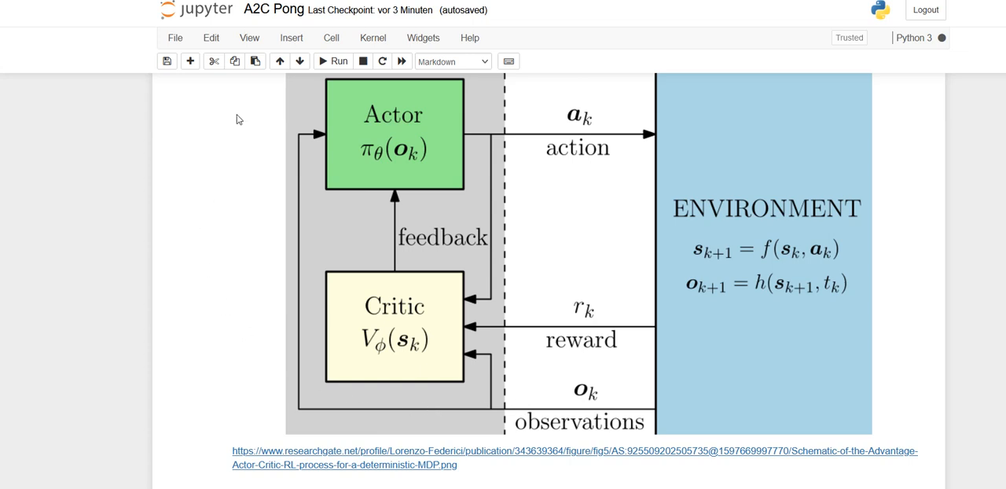
{"action": "mouse_move", "coordinate": [388, 116]}
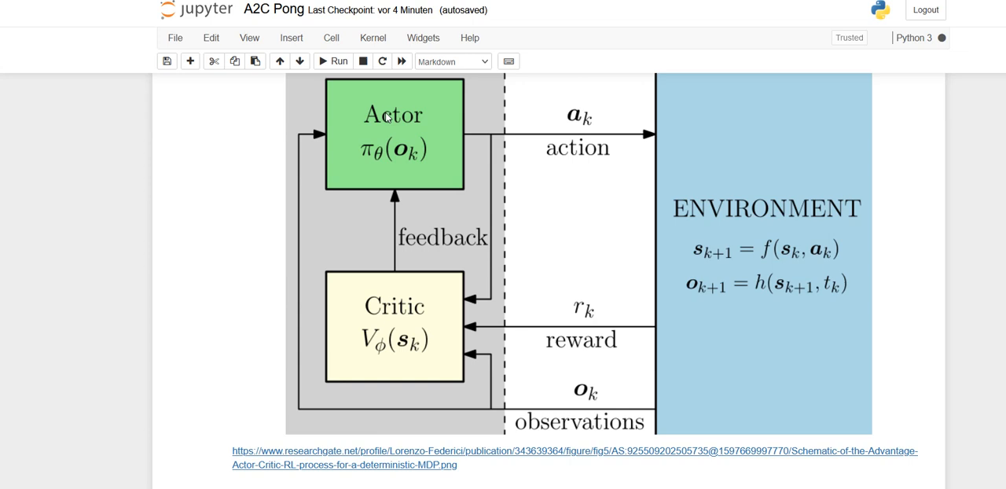
{"action": "mouse_move", "coordinate": [356, 151]}
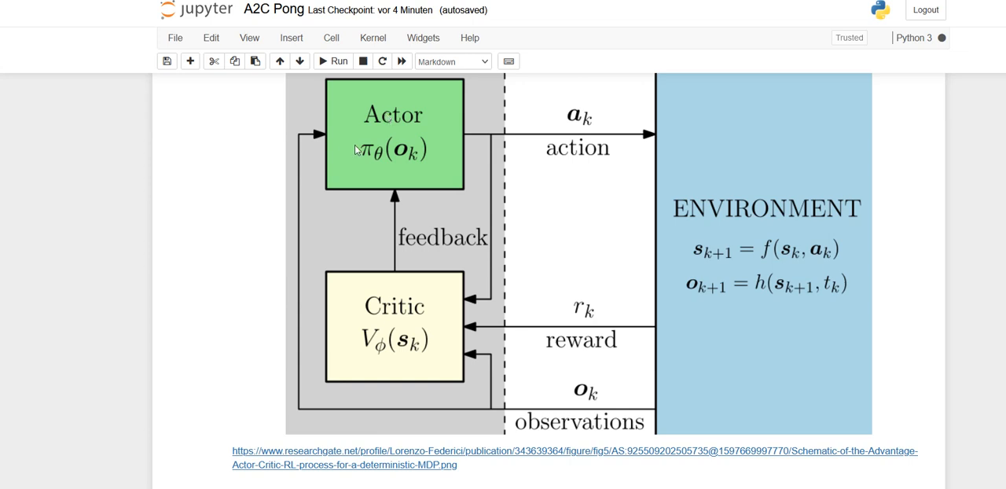
{"action": "mouse_move", "coordinate": [693, 368]}
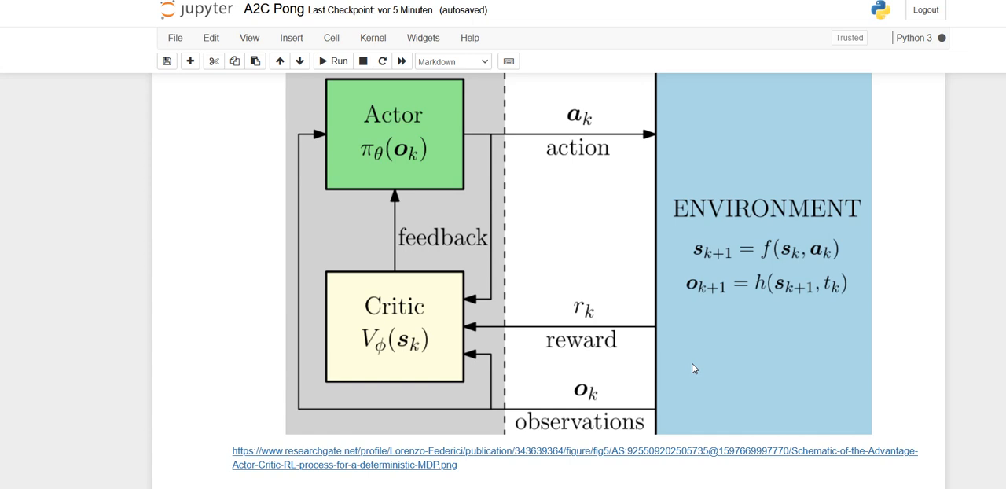
Scroll further down the agent class to bring the reset method into view
{"action": "scroll", "scroll_direction": "down", "scroll_amount": 3}
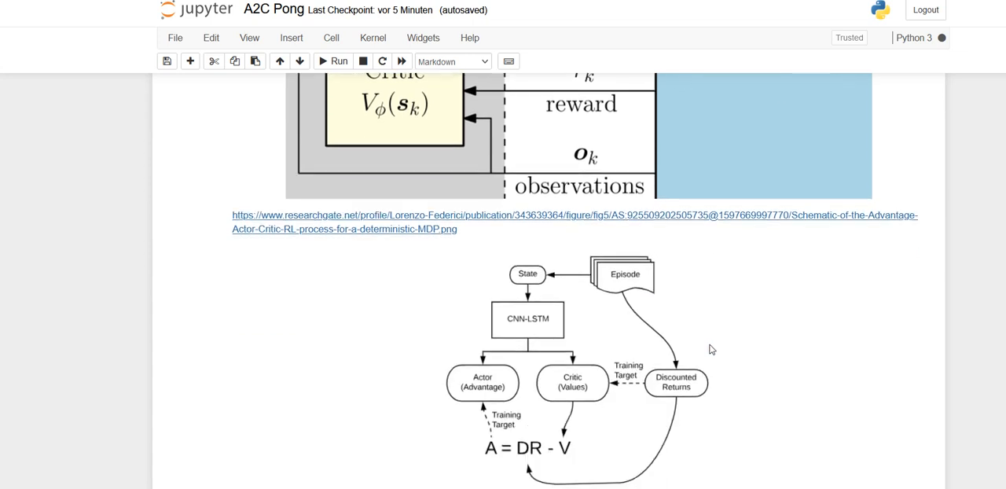
{"action": "scroll", "scroll_direction": "down", "scroll_amount": 3}
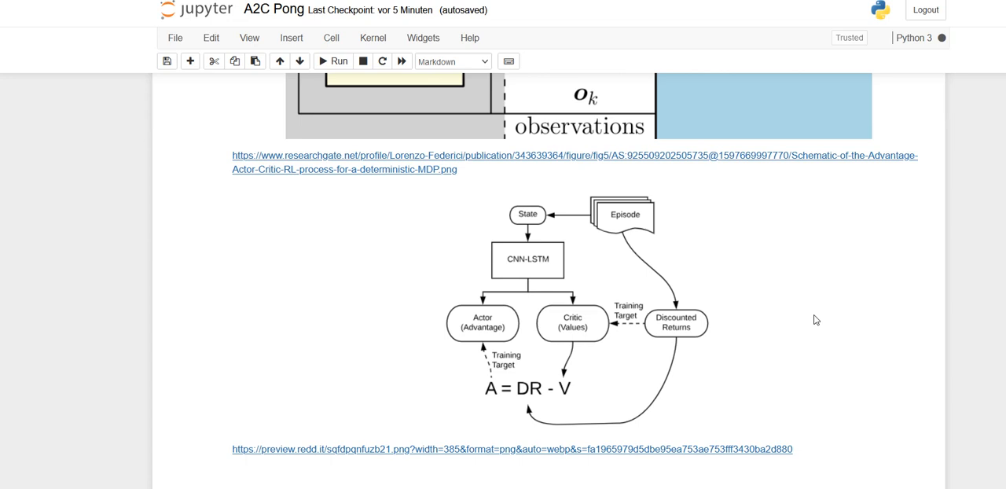
{"action": "scroll", "scroll_direction": "down", "scroll_amount": 3}
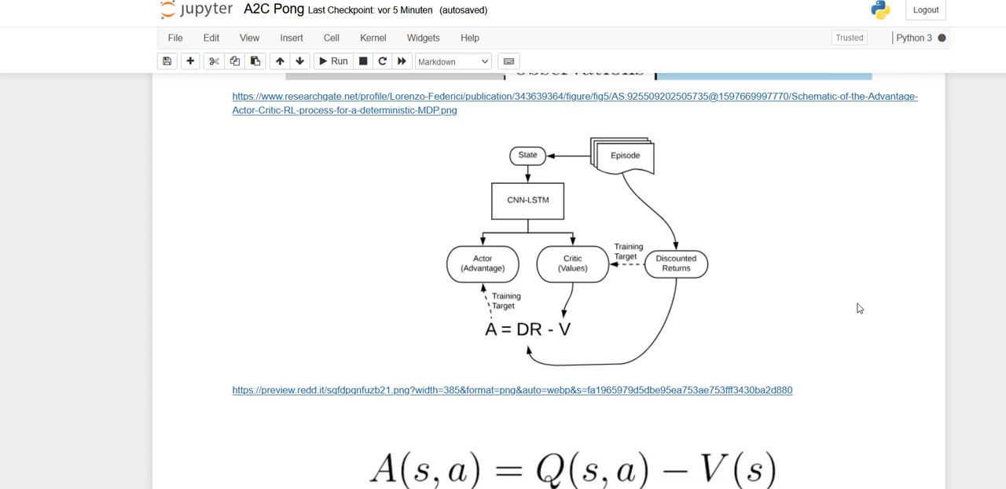
{"action": "mouse_move", "coordinate": [761, 294]}
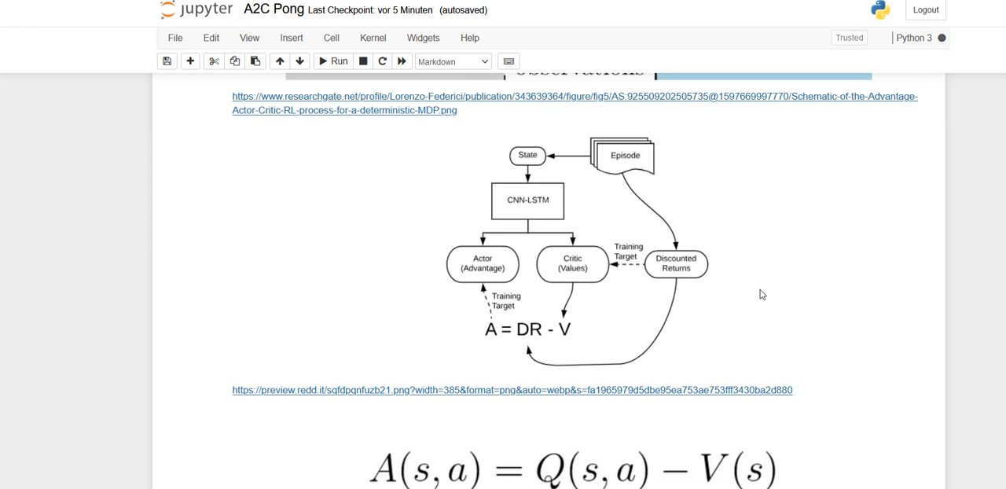
{"action": "mouse_move", "coordinate": [634, 209]}
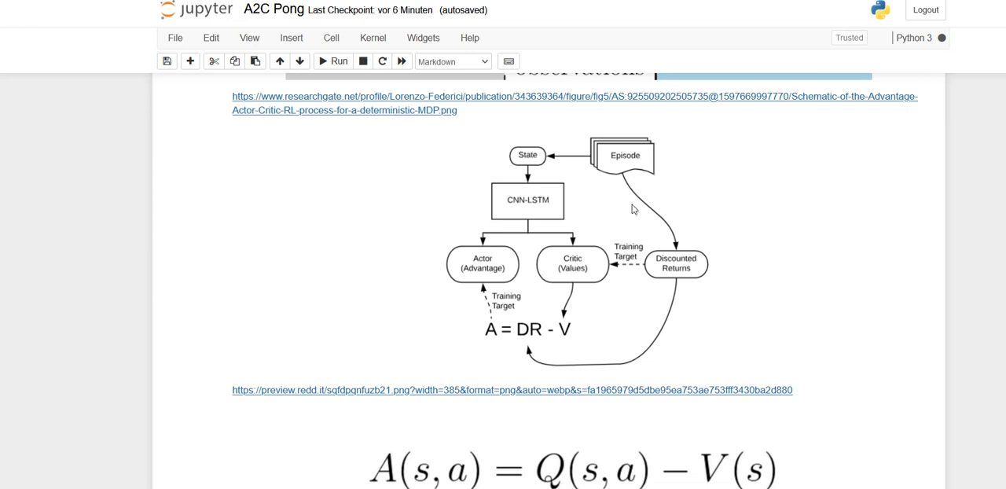
{"action": "mouse_move", "coordinate": [716, 290]}
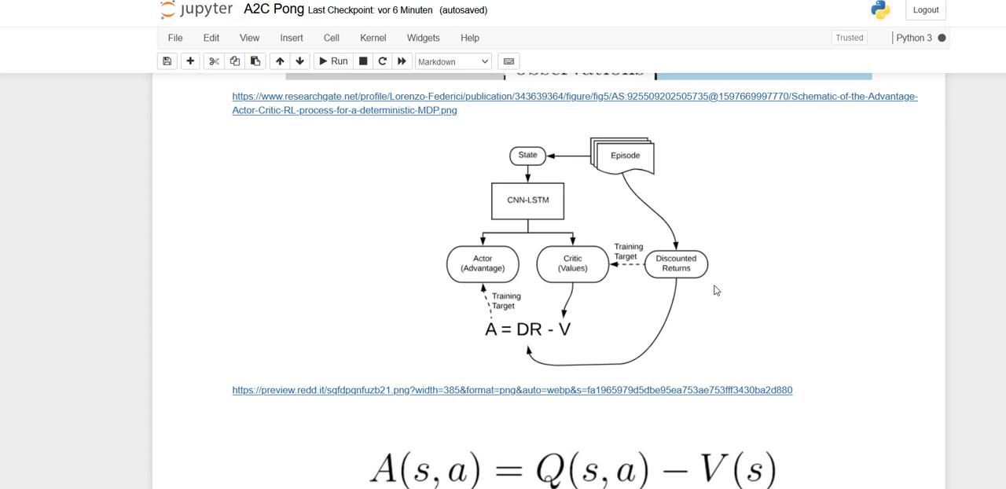
{"action": "mouse_move", "coordinate": [743, 312]}
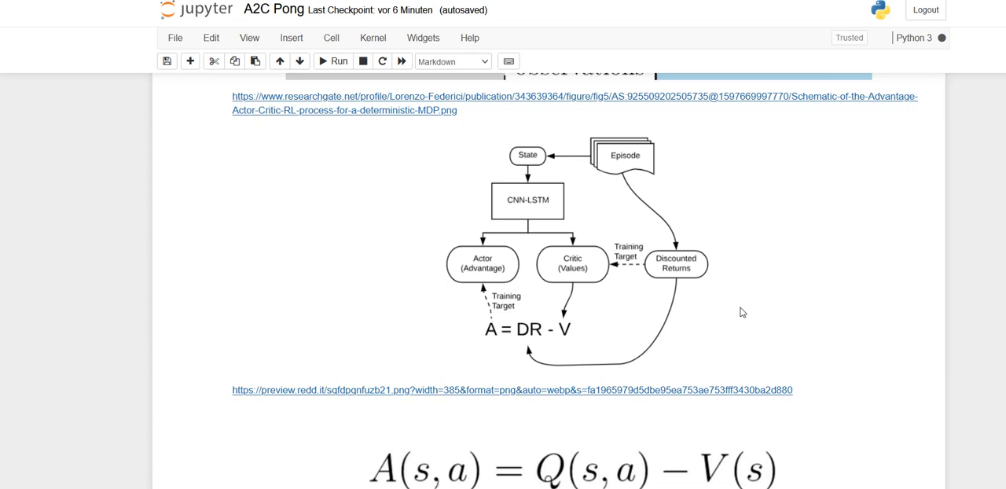
{"action": "scroll", "scroll_direction": "down", "scroll_amount": 3}
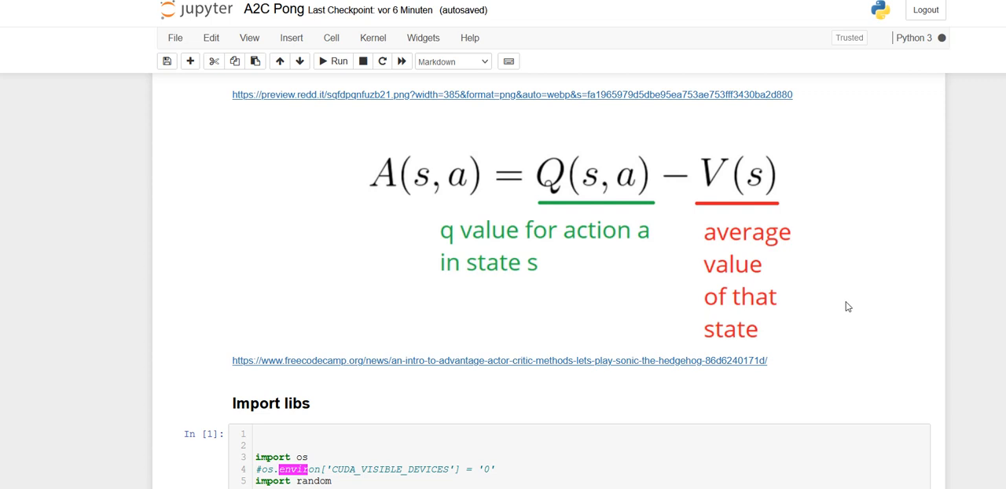
{"action": "scroll", "scroll_direction": "down", "scroll_amount": 3}
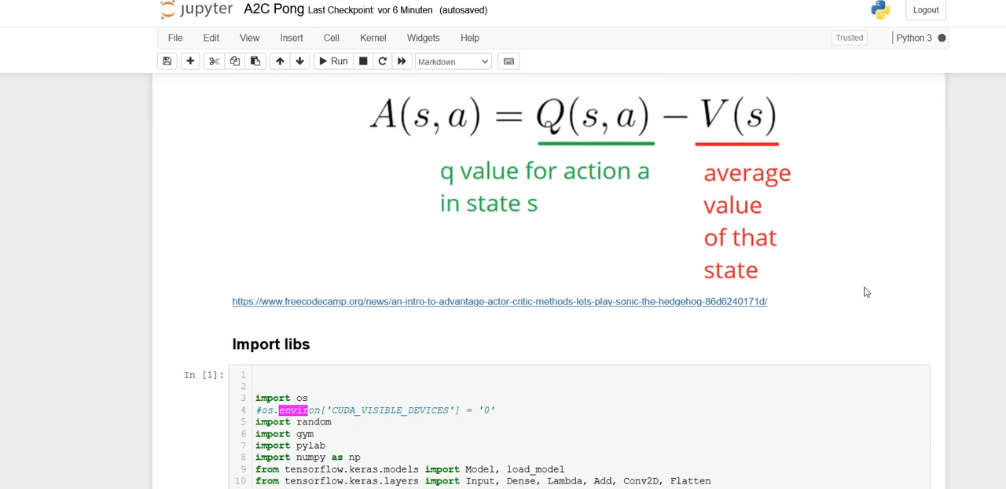
{"action": "scroll", "scroll_direction": "down", "scroll_amount": 3}
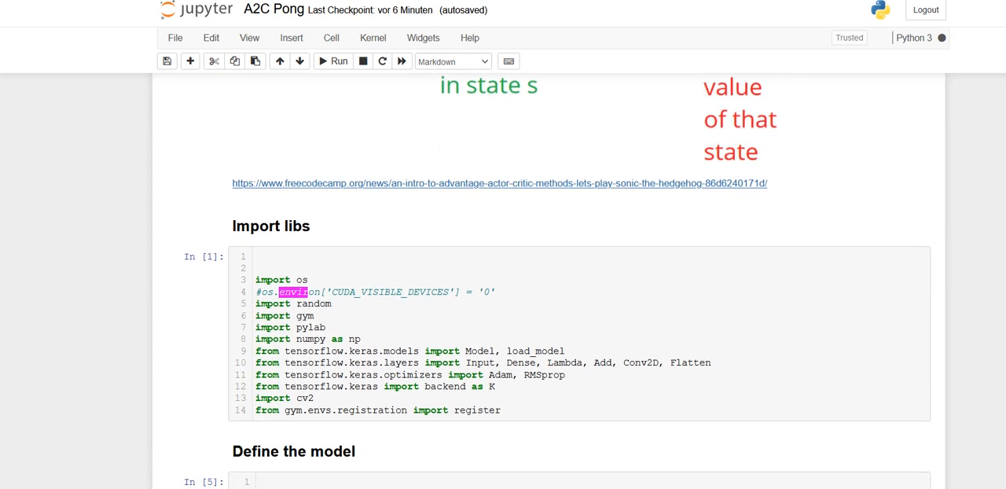
{"action": "left_click", "coordinate": [805, 289]}
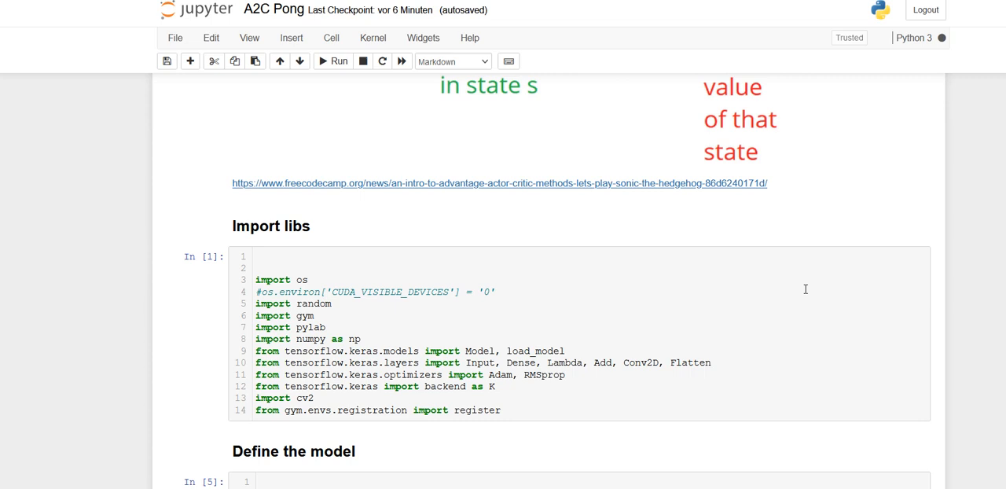
{"action": "scroll", "scroll_direction": "down", "scroll_amount": 3}
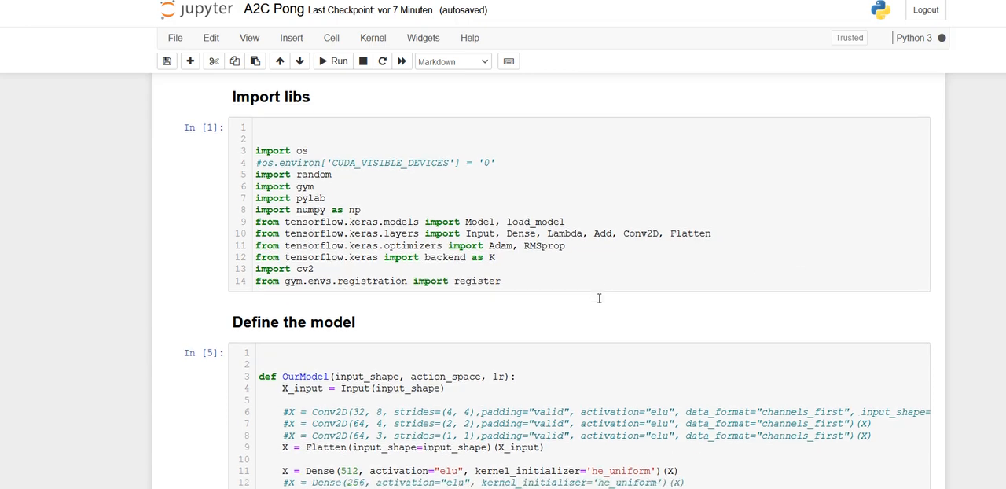
{"action": "scroll", "scroll_direction": "down", "scroll_amount": 3}
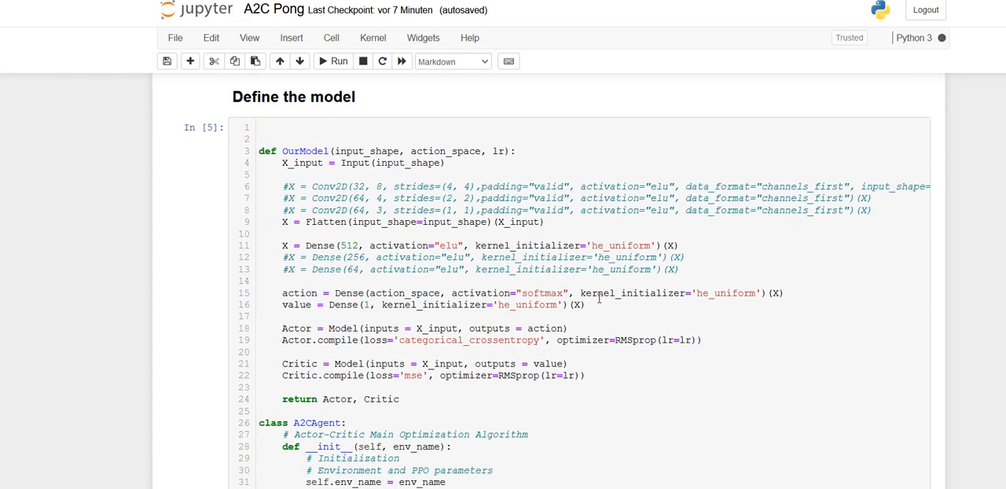
{"action": "mouse_move", "coordinate": [634, 331]}
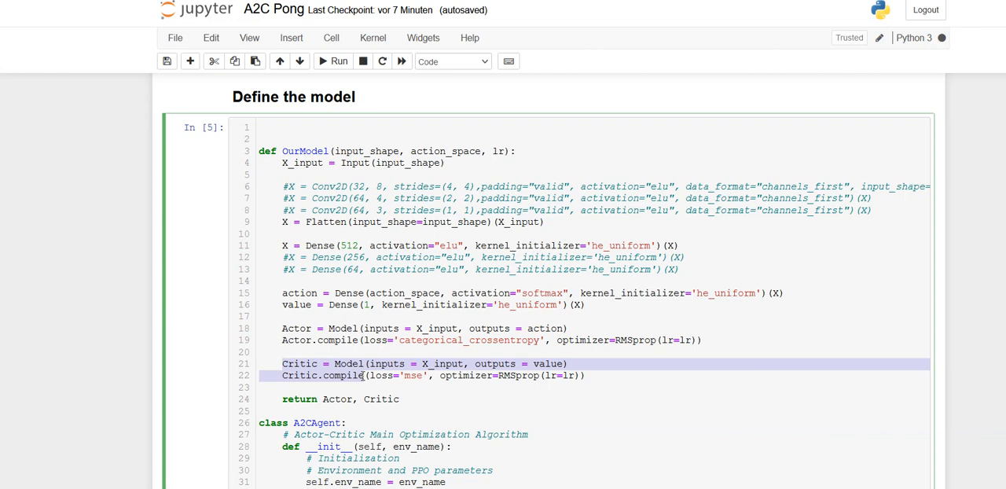
{"action": "mouse_move", "coordinate": [710, 245]}
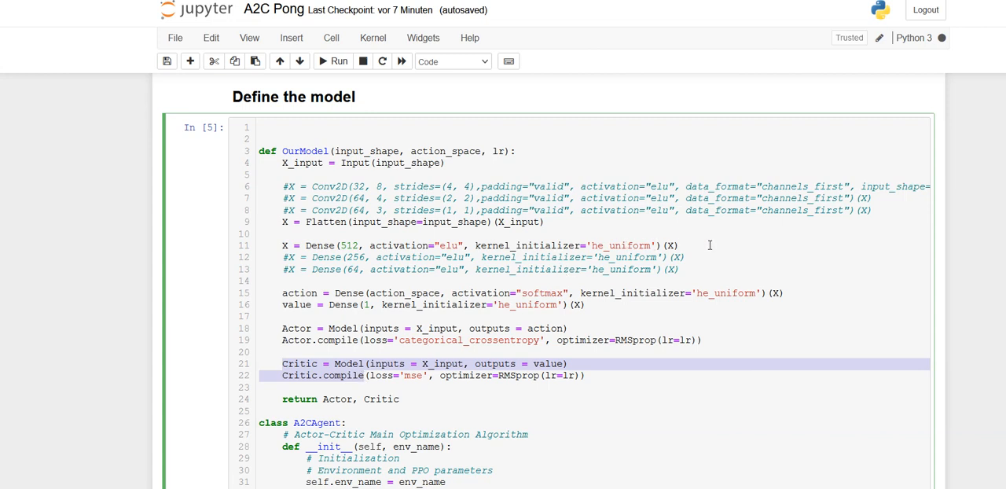
{"action": "mouse_move", "coordinate": [666, 308]}
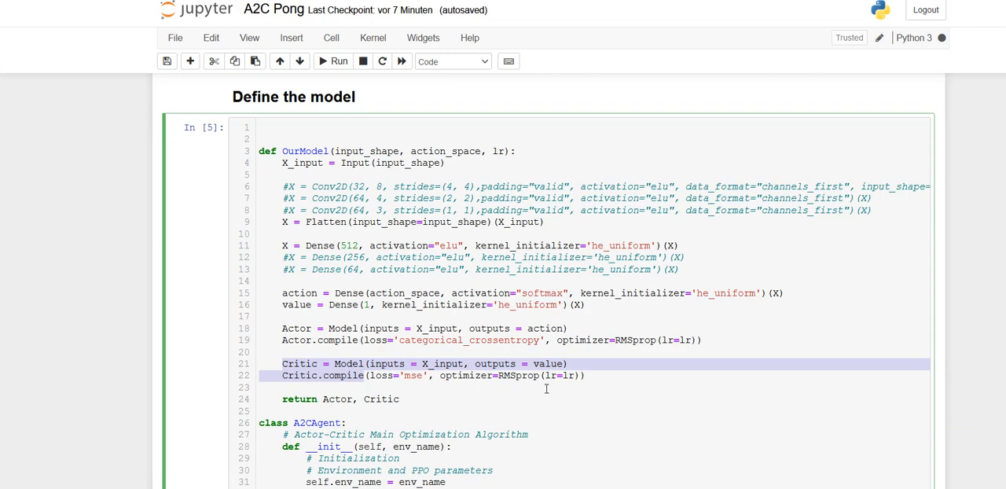
{"action": "scroll", "scroll_direction": "down", "scroll_amount": 3}
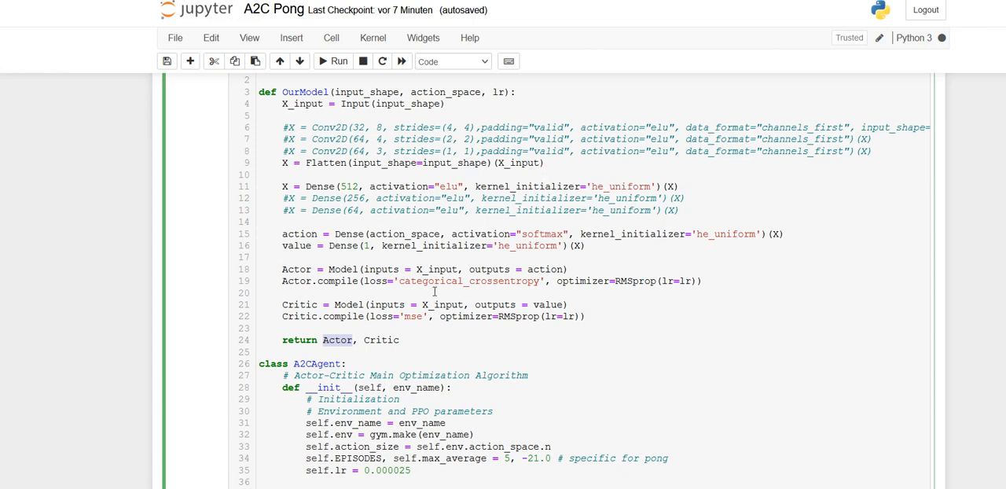
{"action": "mouse_move", "coordinate": [642, 338]}
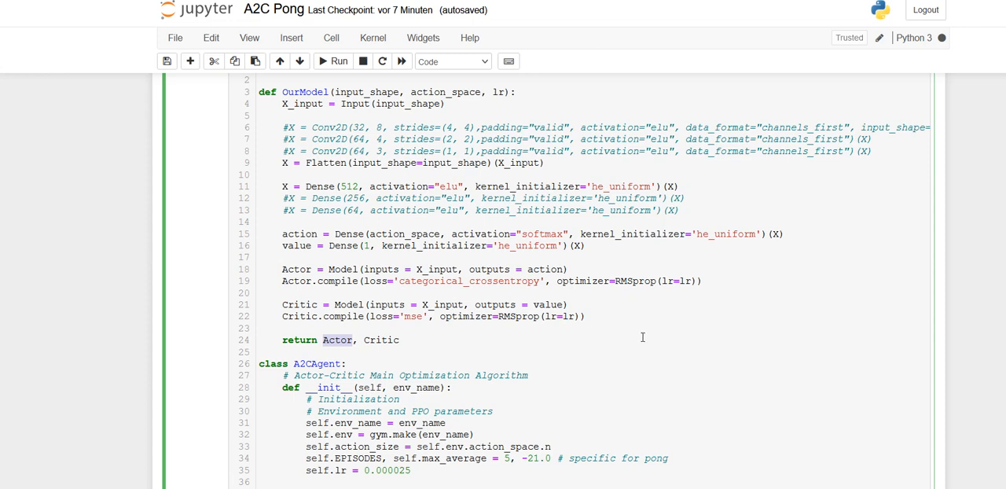
{"action": "mouse_move", "coordinate": [683, 328]}
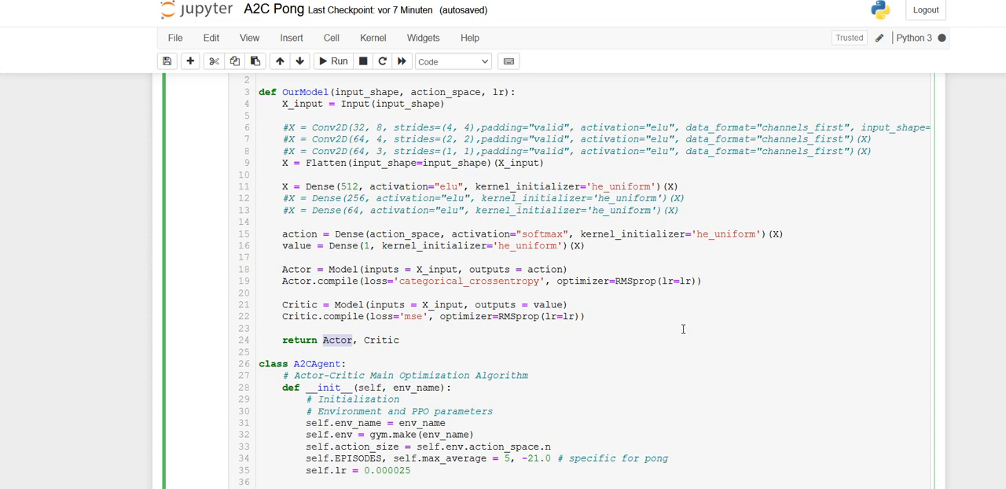
{"action": "mouse_move", "coordinate": [627, 274]}
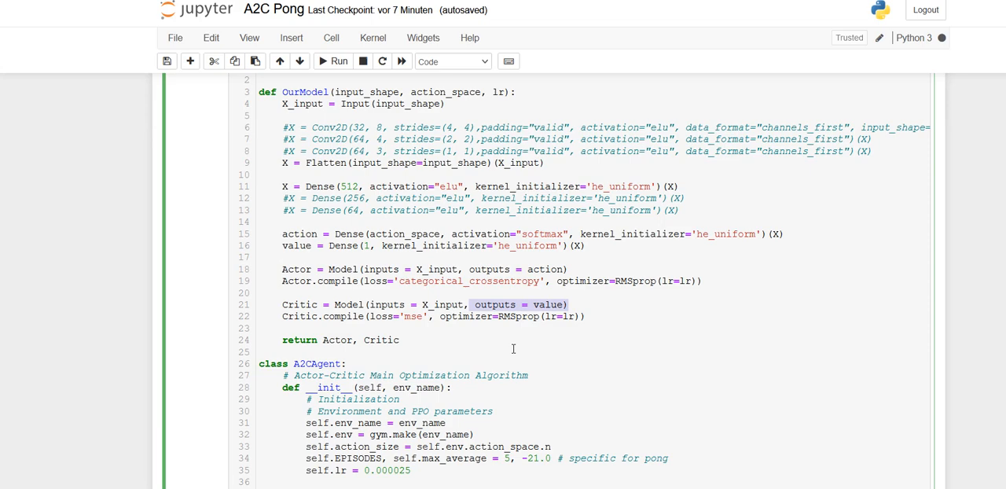
{"action": "scroll", "scroll_direction": "down", "scroll_amount": 3}
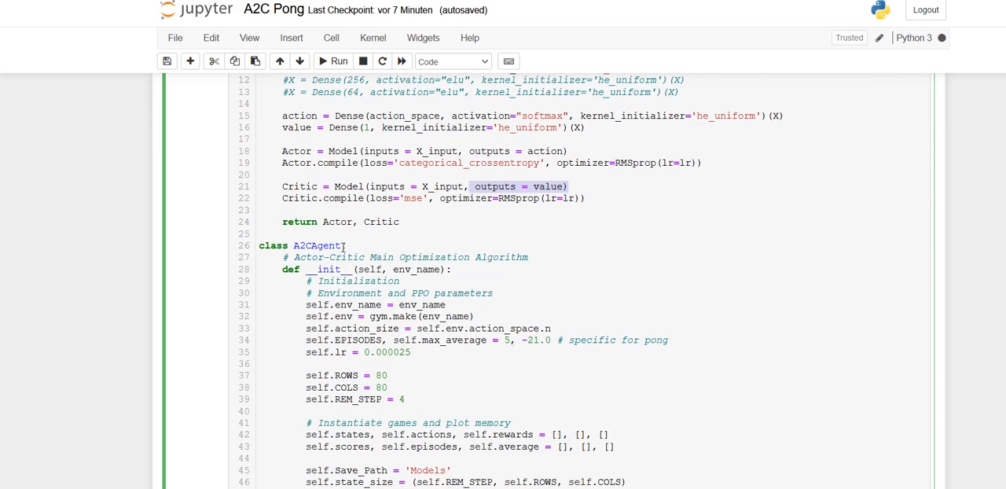
{"action": "scroll", "scroll_direction": "down", "scroll_amount": 3}
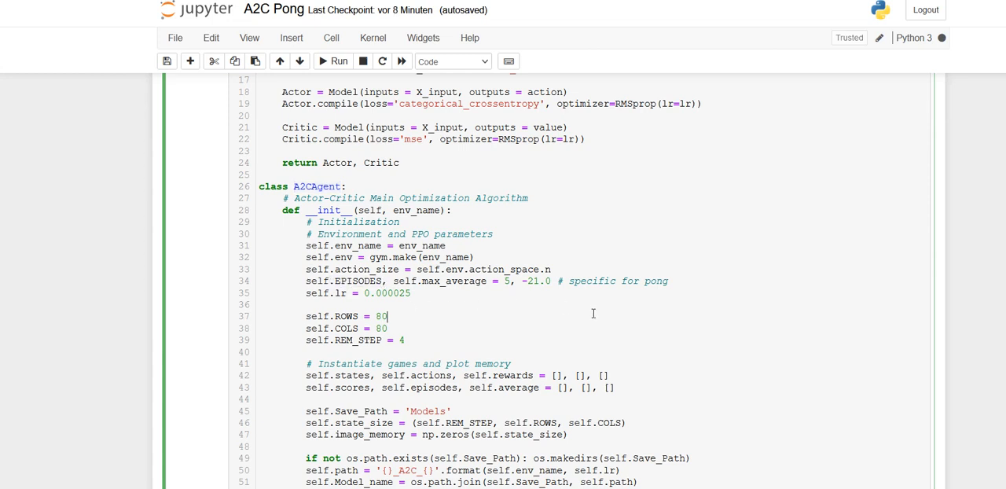
{"action": "mouse_move", "coordinate": [594, 314]}
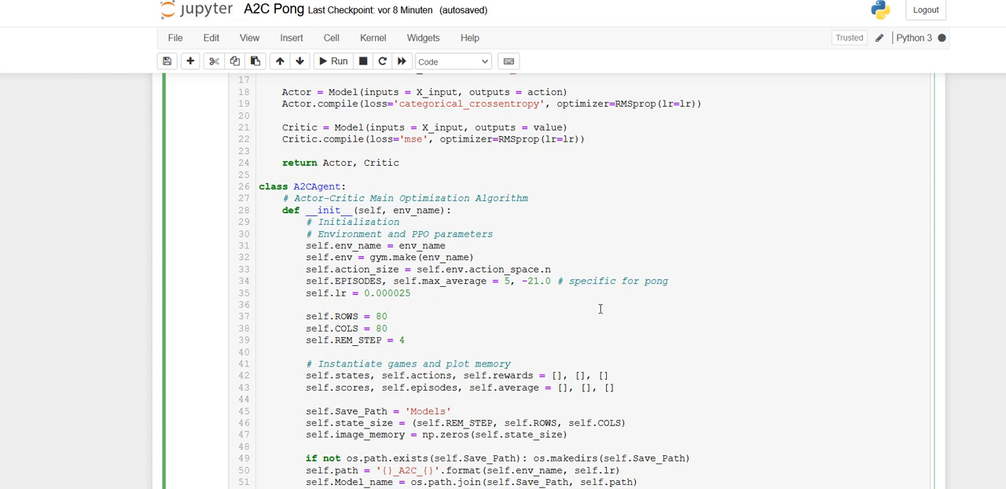
Click and select within the code while scrolling on to the step method
{"action": "left_click", "coordinate": [385, 316]}
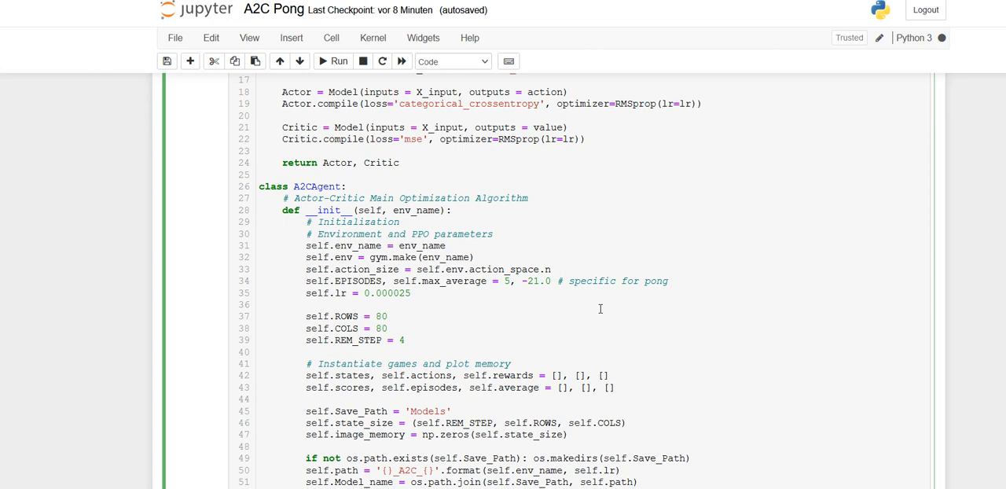
{"action": "scroll", "scroll_direction": "down", "scroll_amount": 3}
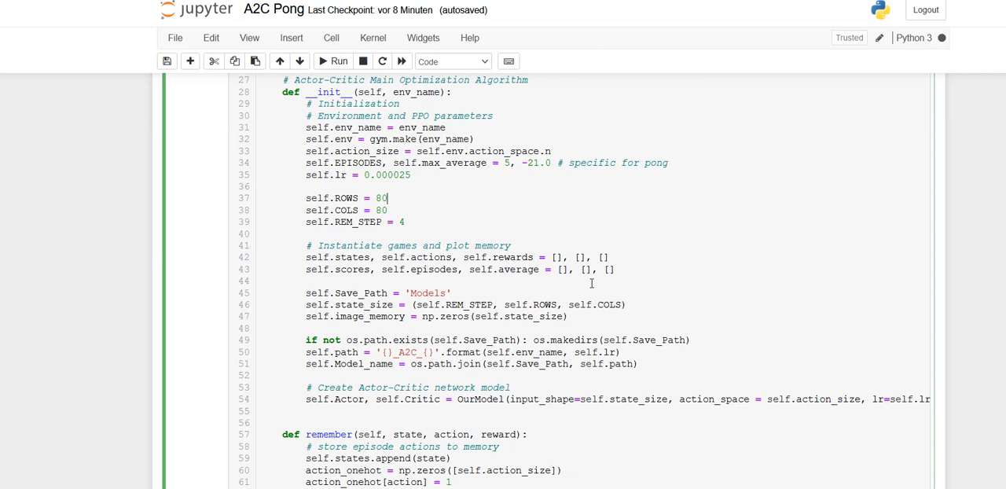
{"action": "scroll", "scroll_direction": "down", "scroll_amount": 3}
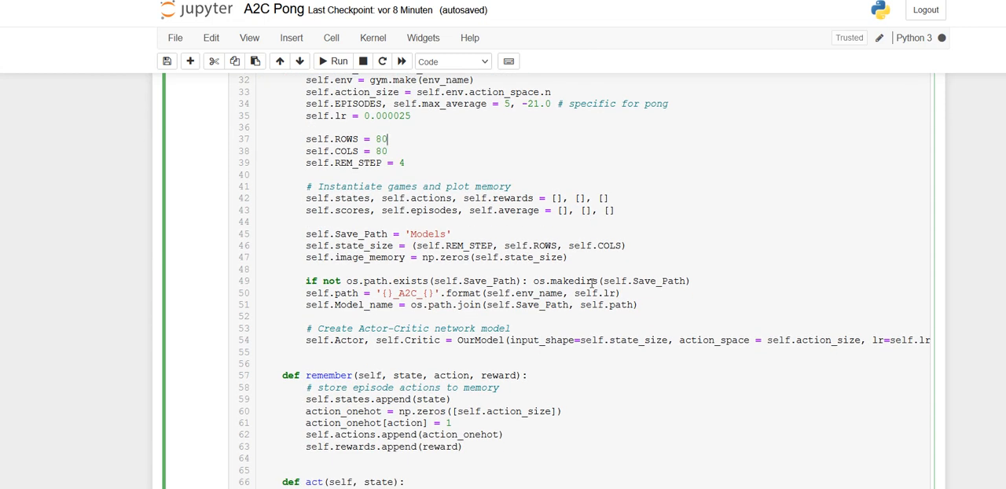
{"action": "scroll", "scroll_direction": "down", "scroll_amount": 3}
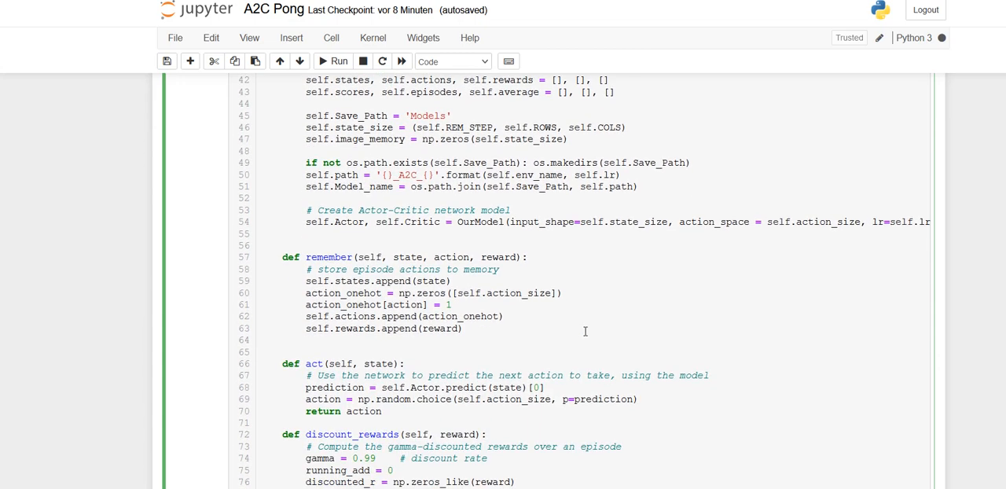
{"action": "mouse_move", "coordinate": [560, 321]}
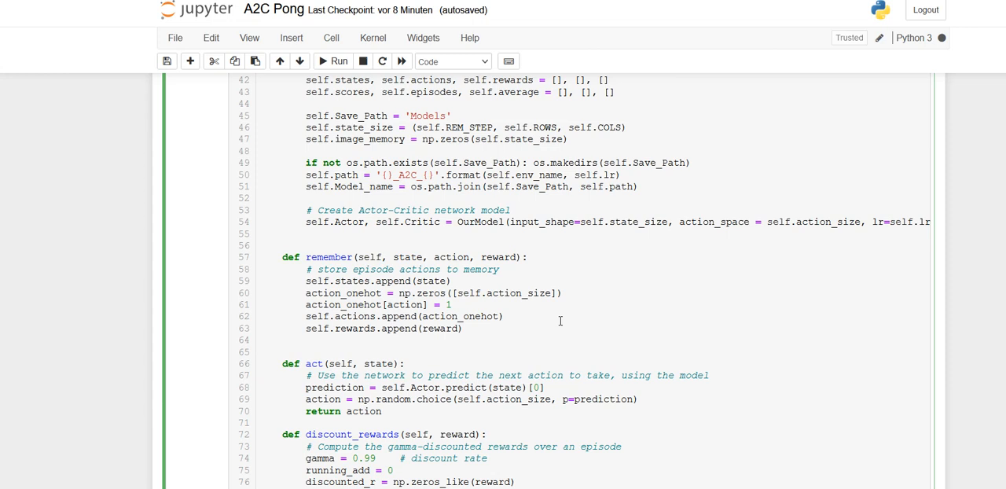
{"action": "mouse_move", "coordinate": [300, 242]}
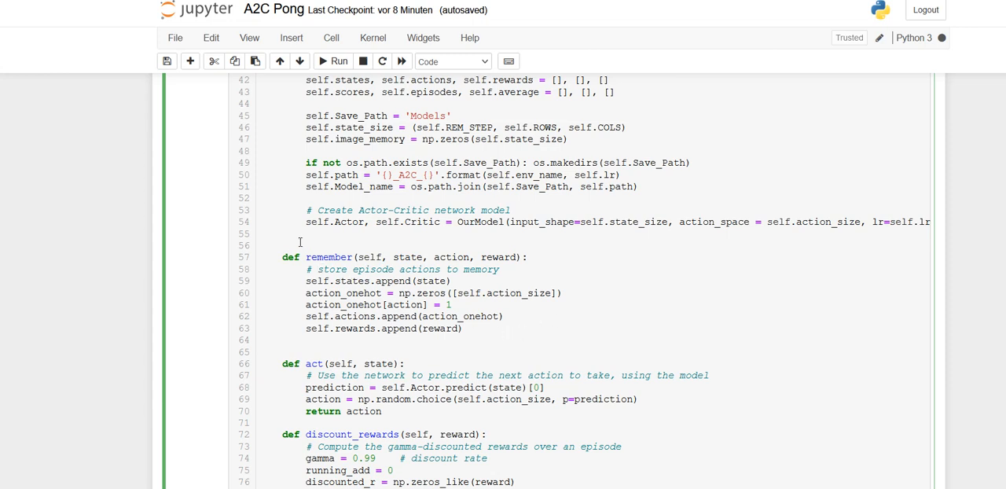
{"action": "mouse_move", "coordinate": [381, 233]}
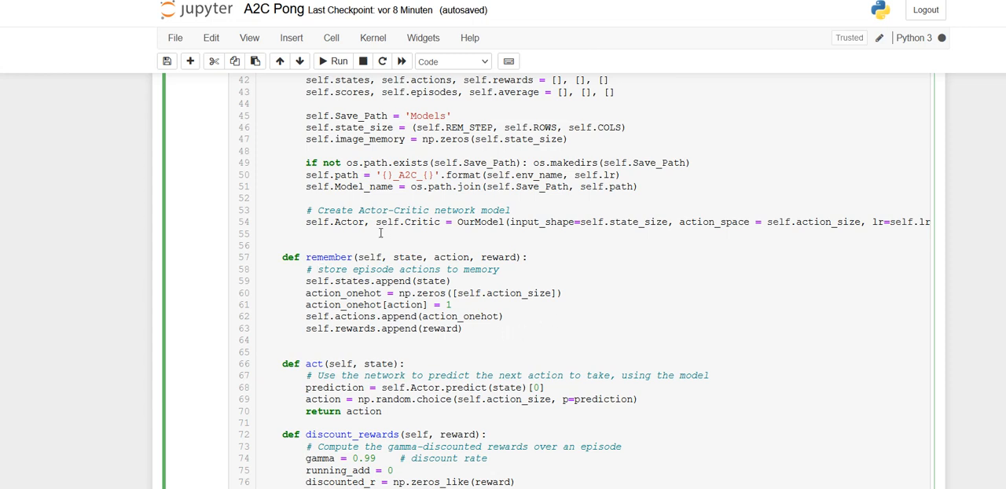
{"action": "mouse_move", "coordinate": [491, 345]}
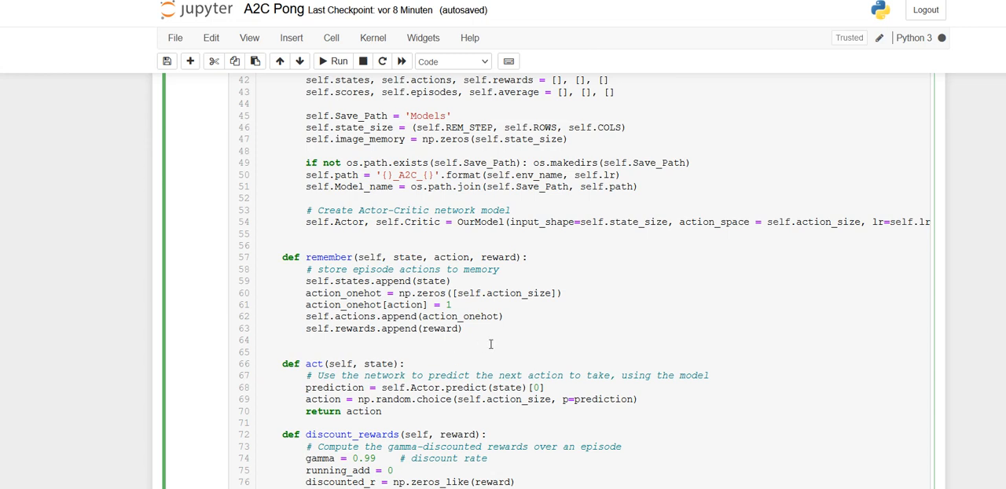
{"action": "scroll", "scroll_direction": "down", "scroll_amount": 3}
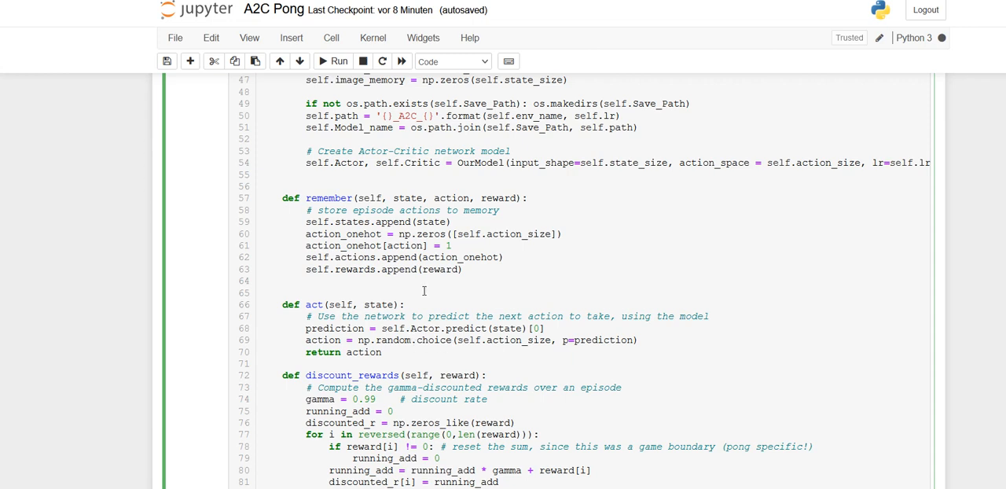
{"action": "mouse_move", "coordinate": [560, 291]}
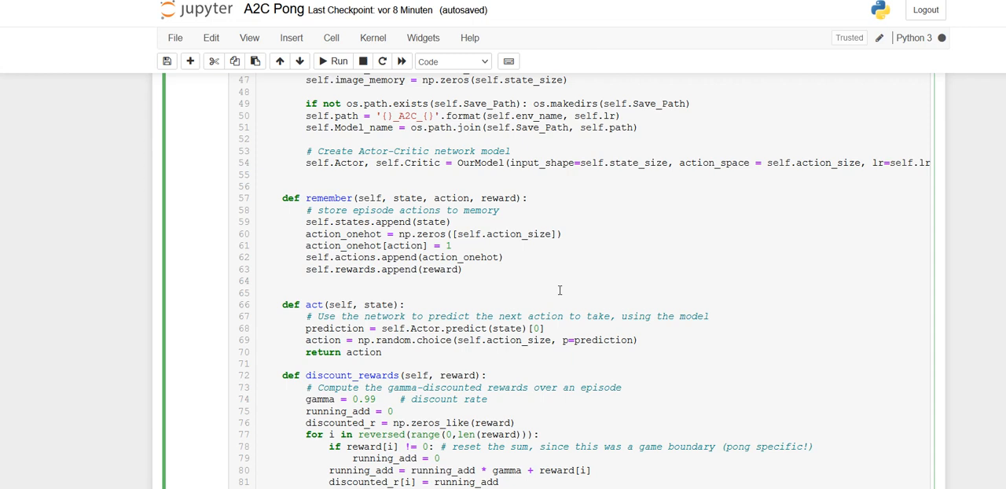
{"action": "mouse_move", "coordinate": [407, 353]}
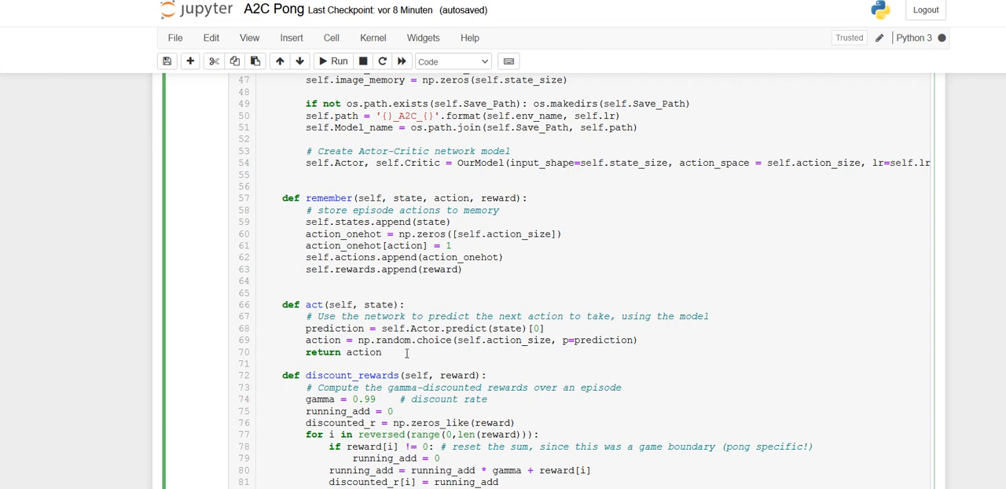
{"action": "double_click", "coordinate": [334, 328]}
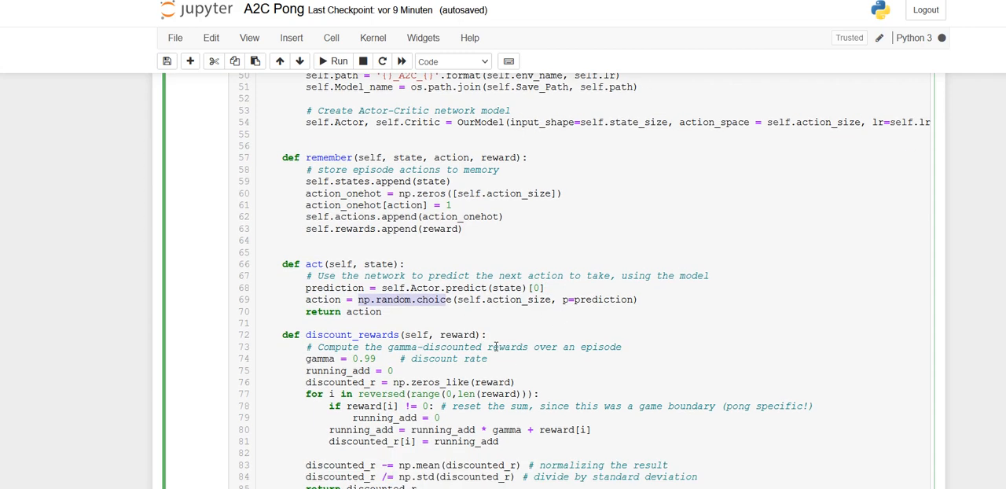
{"action": "scroll", "scroll_direction": "down", "scroll_amount": 3}
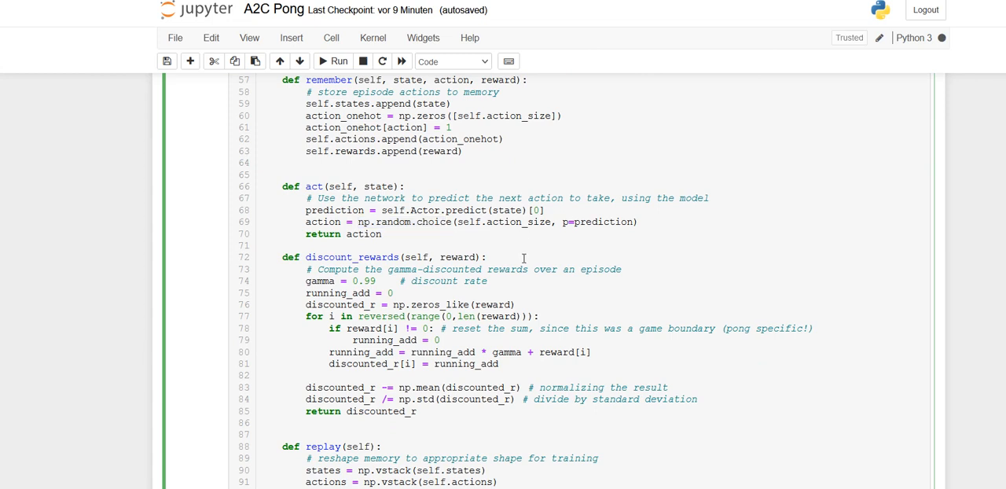
{"action": "mouse_move", "coordinate": [389, 271]}
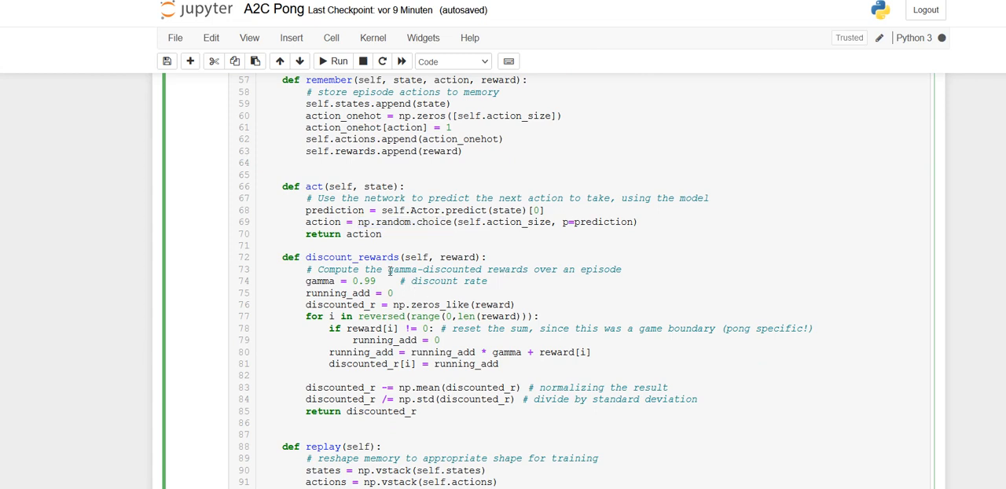
{"action": "scroll", "scroll_direction": "down", "scroll_amount": 3}
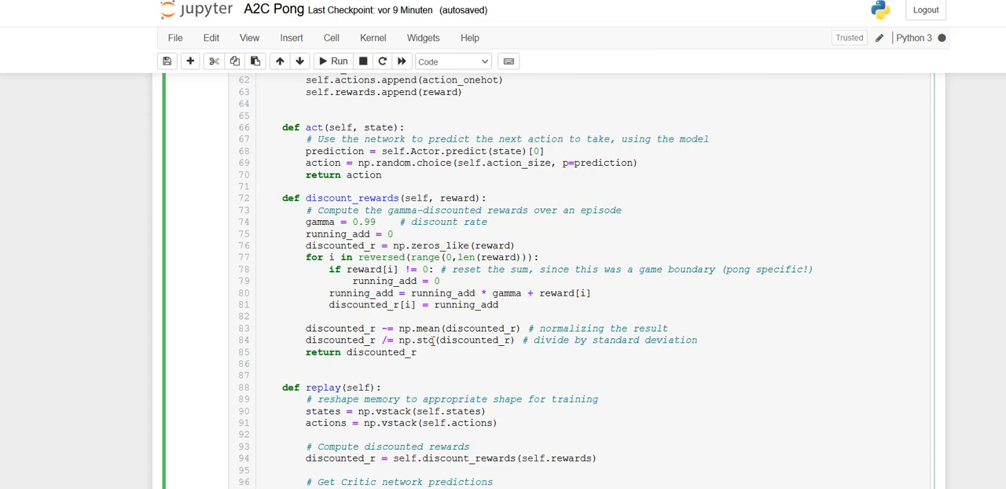
{"action": "left_click", "coordinate": [260, 186]}
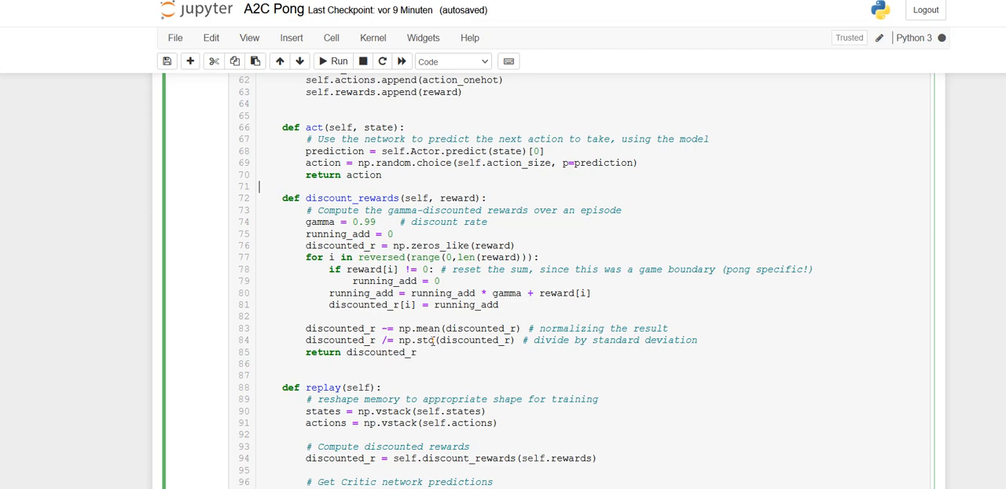
{"action": "scroll", "scroll_direction": "down", "scroll_amount": 3}
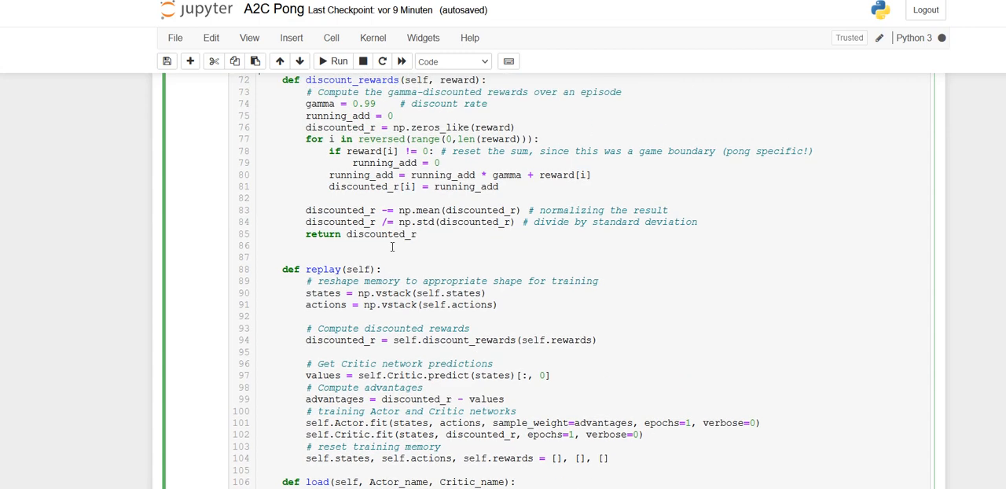
{"action": "scroll", "scroll_direction": "up", "scroll_amount": 3}
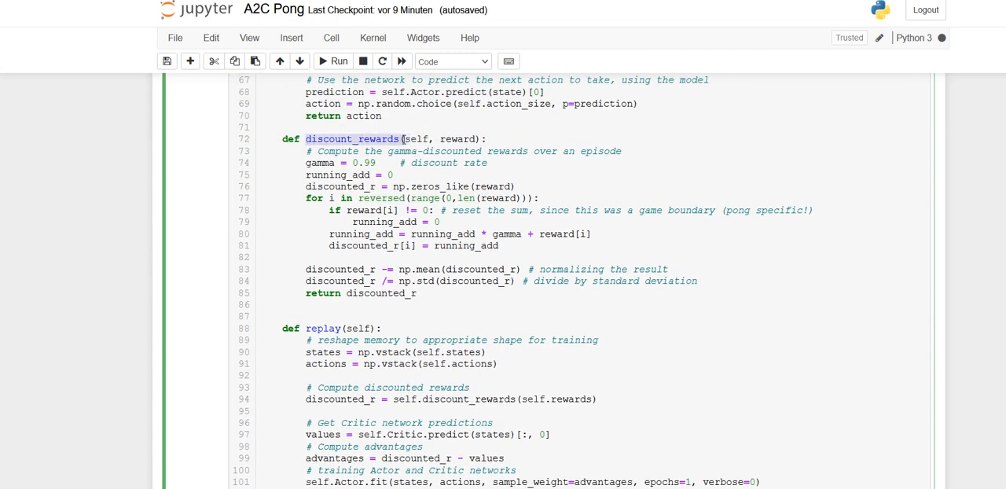
{"action": "scroll", "scroll_direction": "down", "scroll_amount": 3}
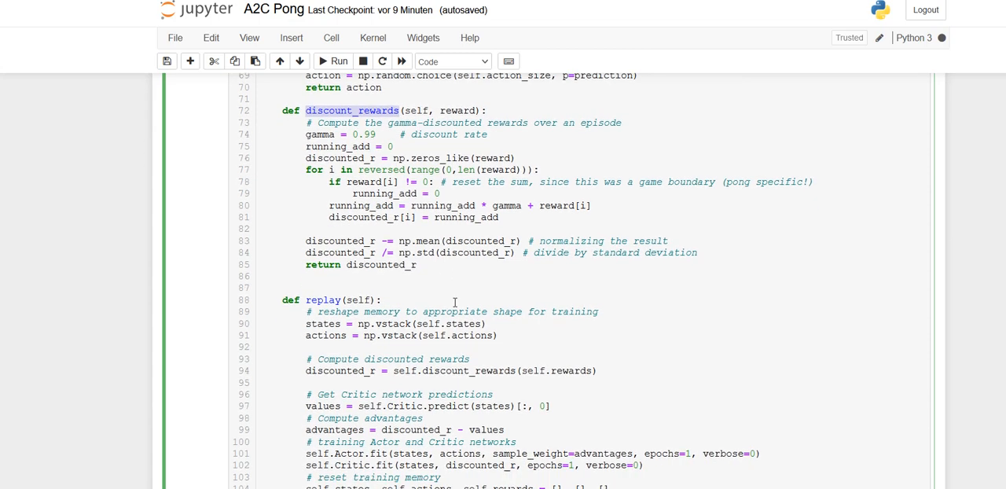
{"action": "scroll", "scroll_direction": "down", "scroll_amount": 3}
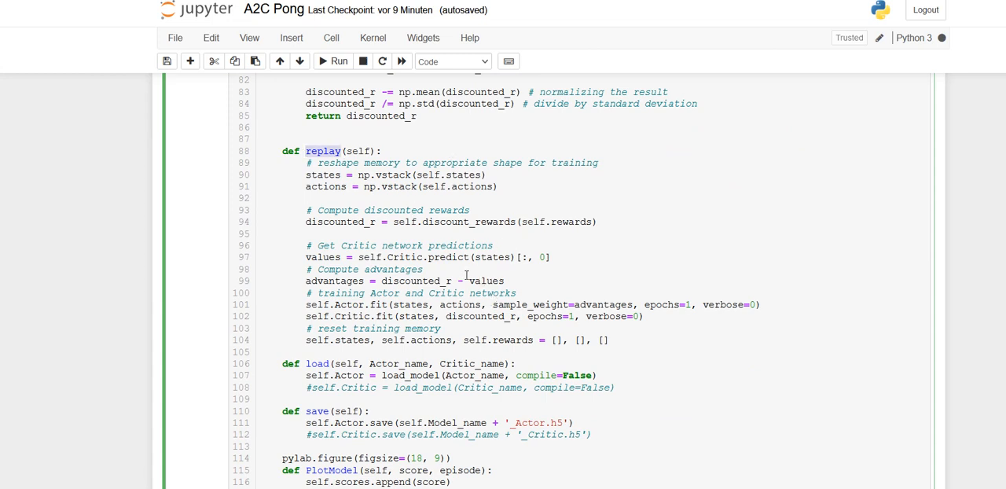
{"action": "scroll", "scroll_direction": "up", "scroll_amount": 3}
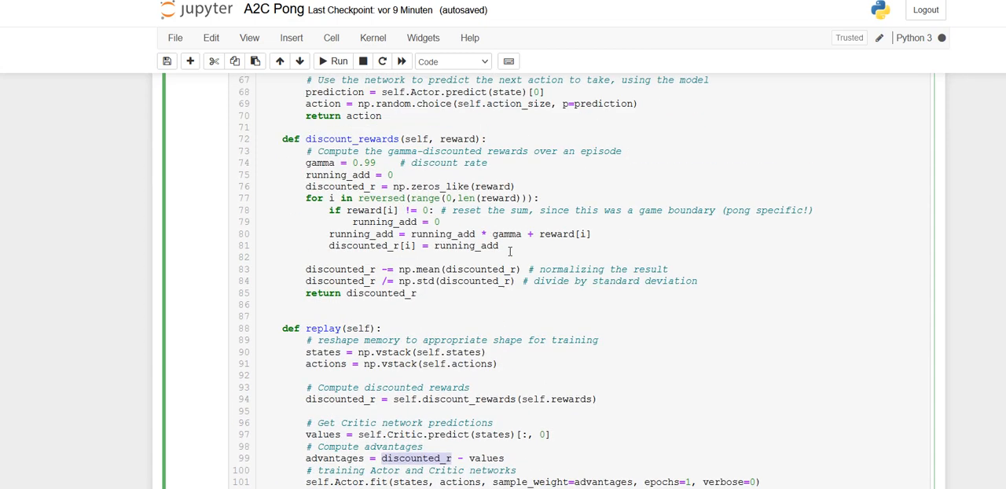
{"action": "scroll", "scroll_direction": "down", "scroll_amount": 3}
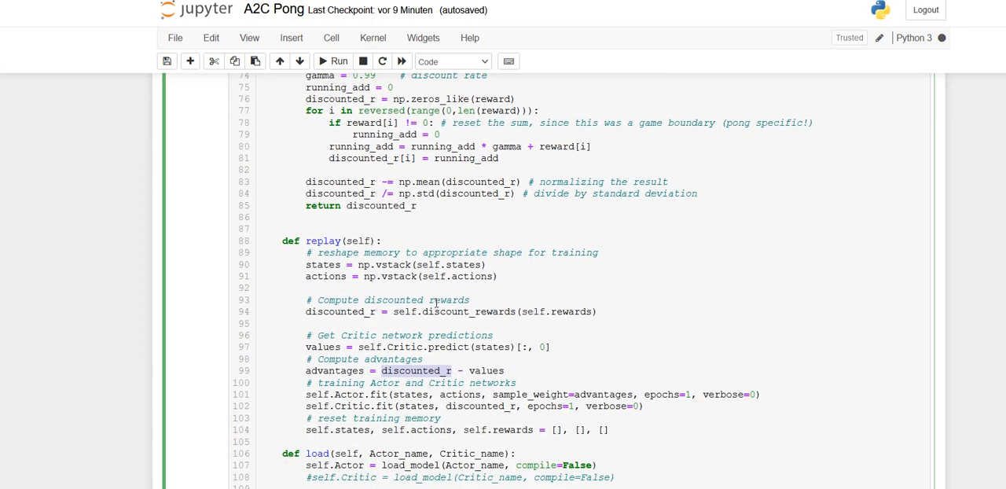
{"action": "scroll", "scroll_direction": "down", "scroll_amount": 3}
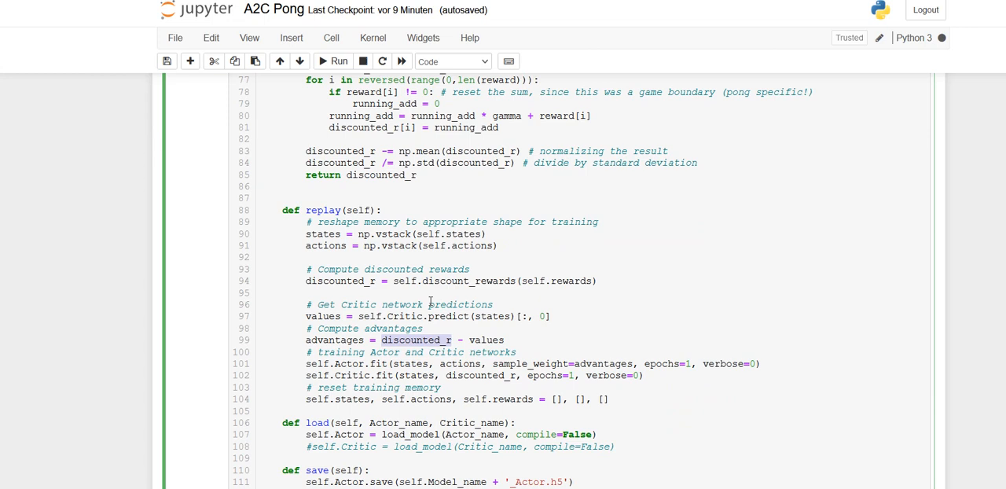
{"action": "mouse_move", "coordinate": [438, 314]}
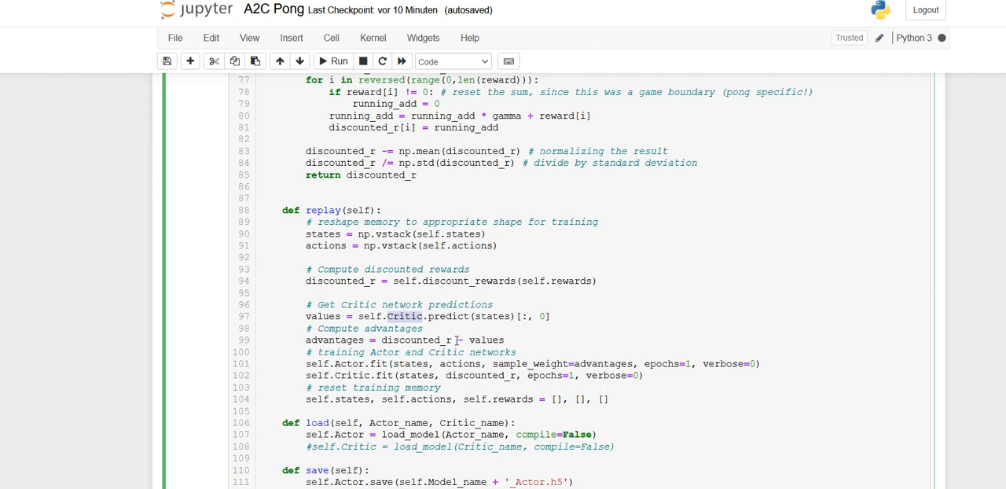
Select words in the code and scroll into run(), through model saving and episode printing
{"action": "double_click", "coordinate": [415, 340]}
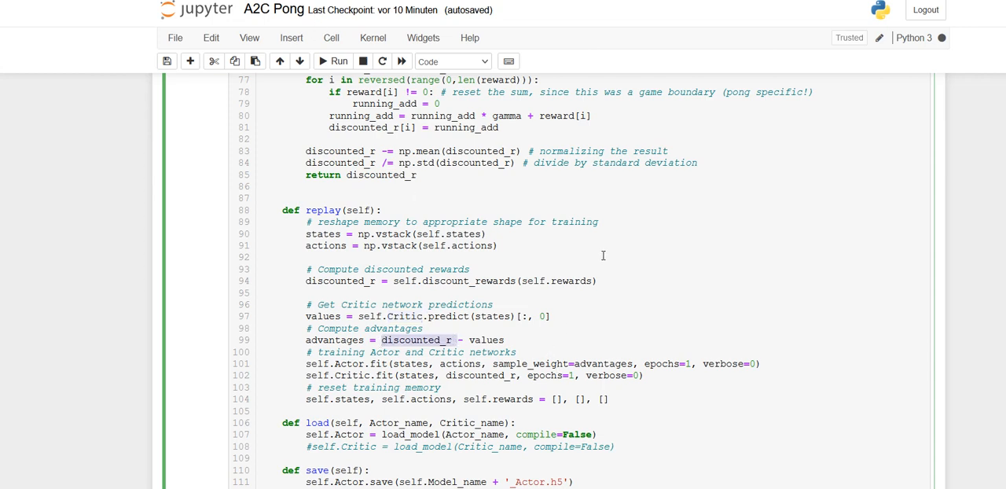
{"action": "mouse_move", "coordinate": [480, 334]}
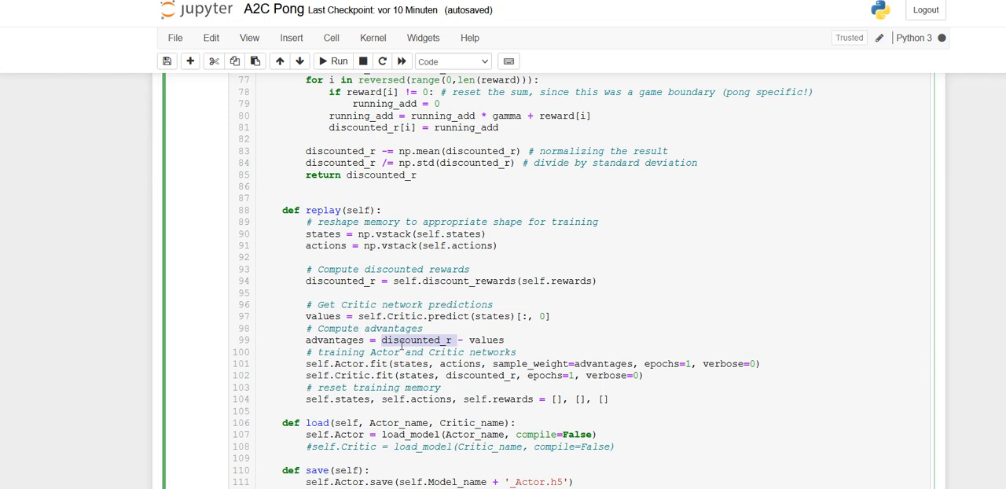
{"action": "double_click", "coordinate": [334, 339]}
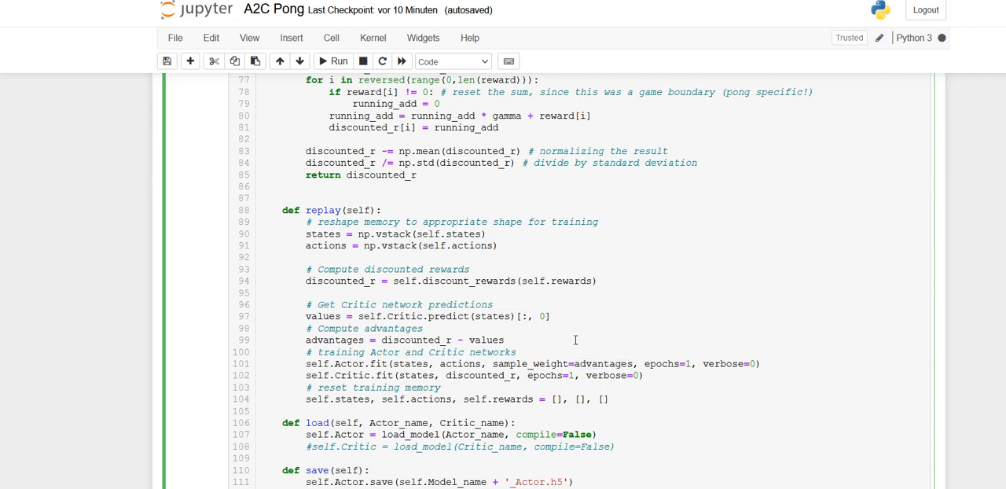
{"action": "left_click", "coordinate": [506, 340]}
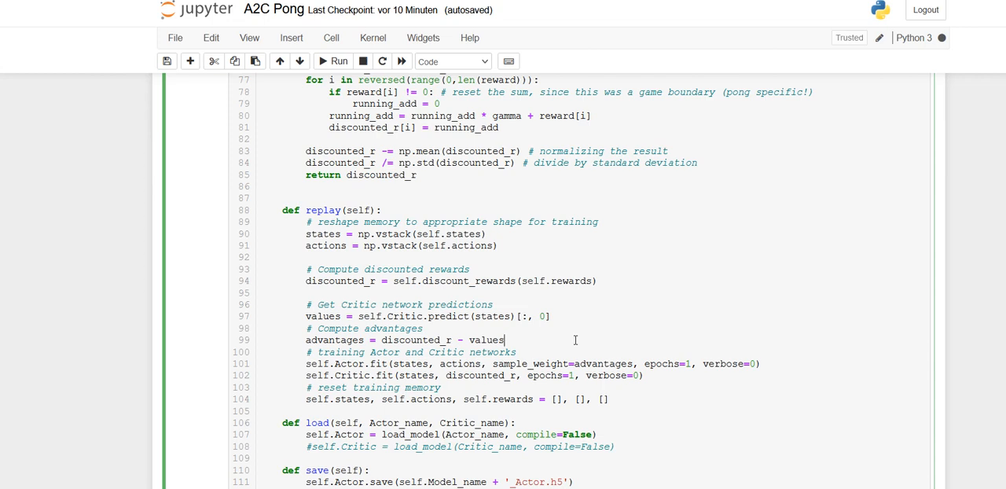
{"action": "mouse_move", "coordinate": [100, 324]}
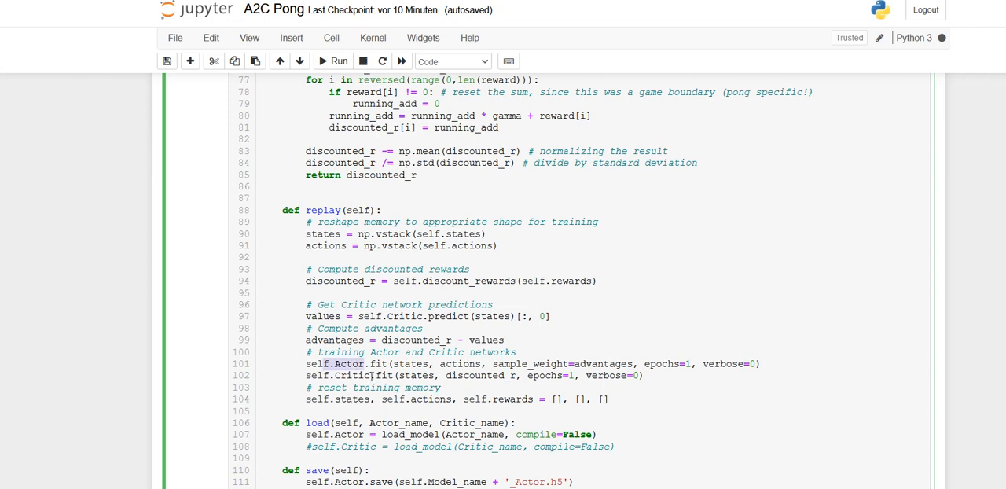
{"action": "scroll", "scroll_direction": "down", "scroll_amount": 3}
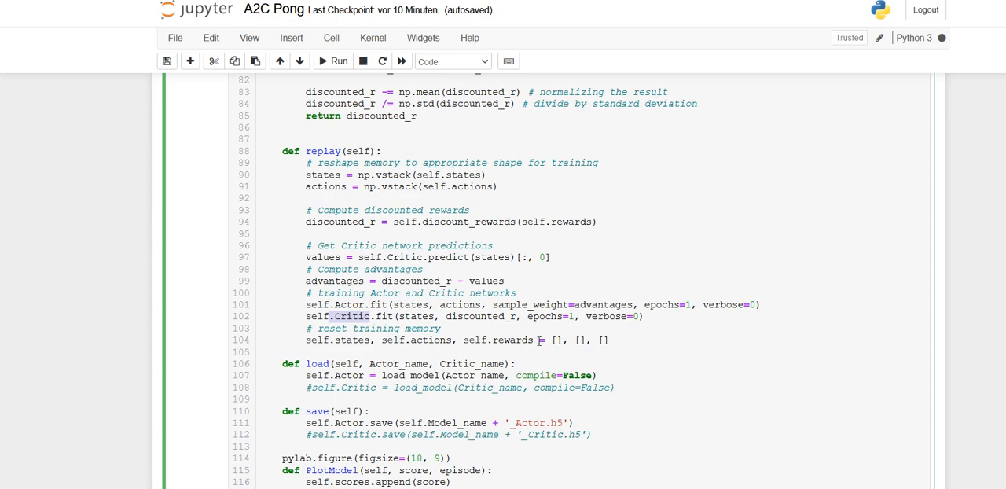
{"action": "scroll", "scroll_direction": "down", "scroll_amount": 3}
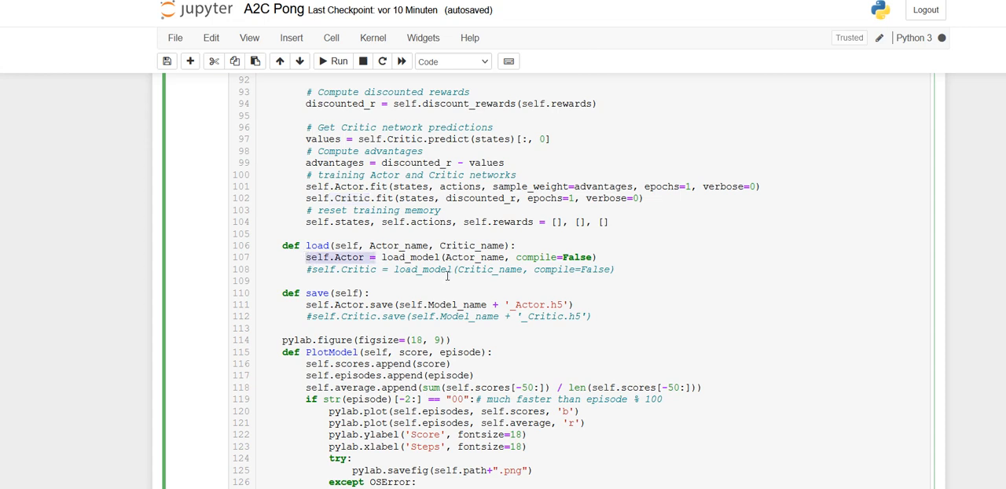
{"action": "mouse_move", "coordinate": [397, 305]}
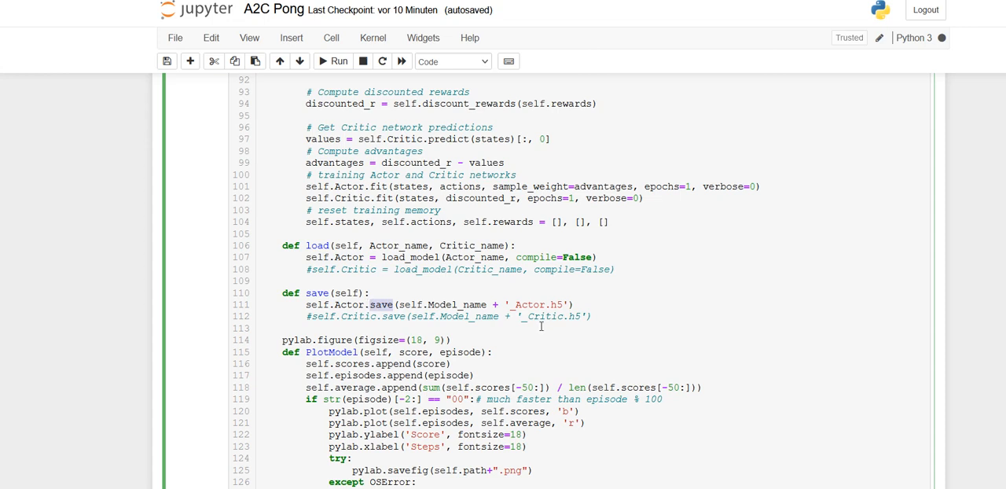
{"action": "mouse_move", "coordinate": [541, 322]}
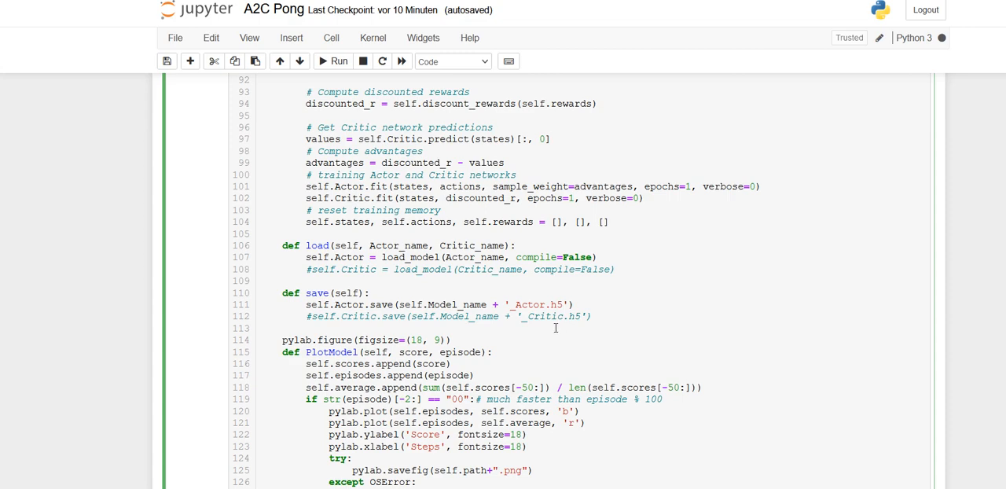
{"action": "scroll", "scroll_direction": "down", "scroll_amount": 3}
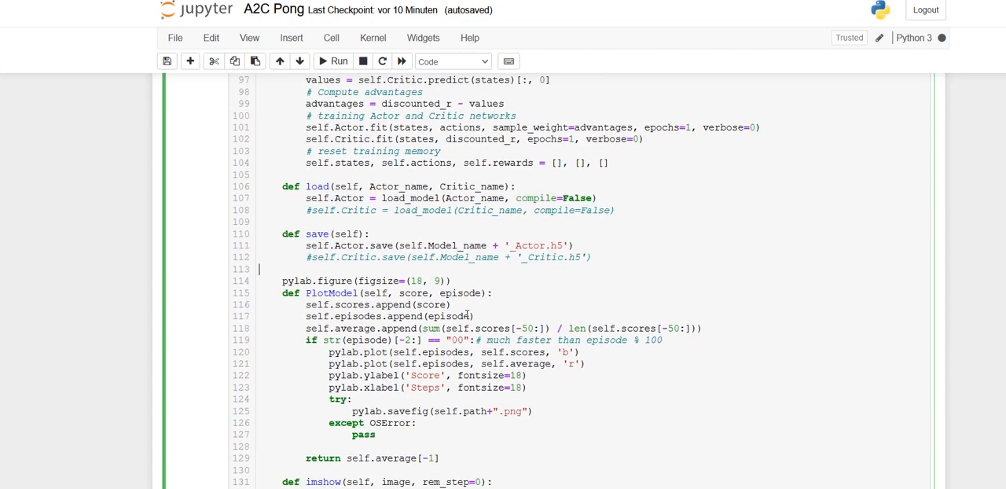
{"action": "scroll", "scroll_direction": "down", "scroll_amount": 3}
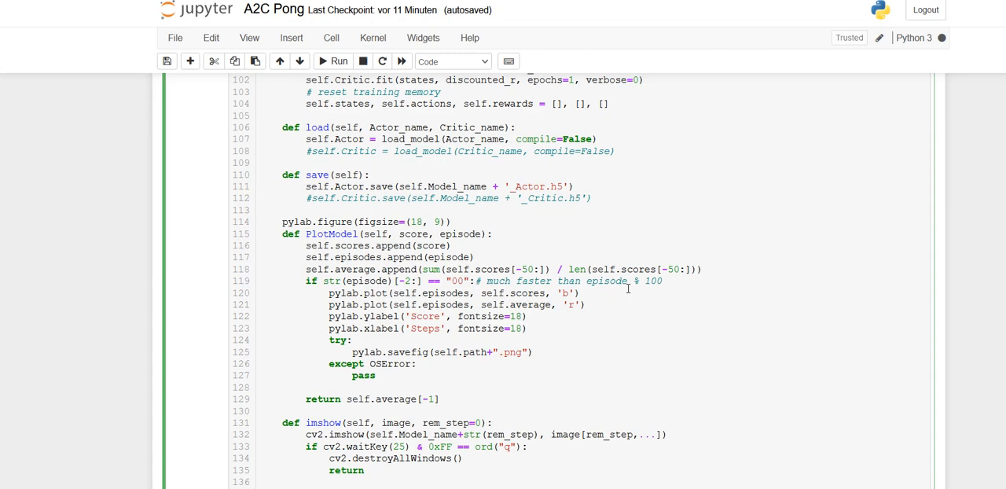
{"action": "scroll", "scroll_direction": "down", "scroll_amount": 3}
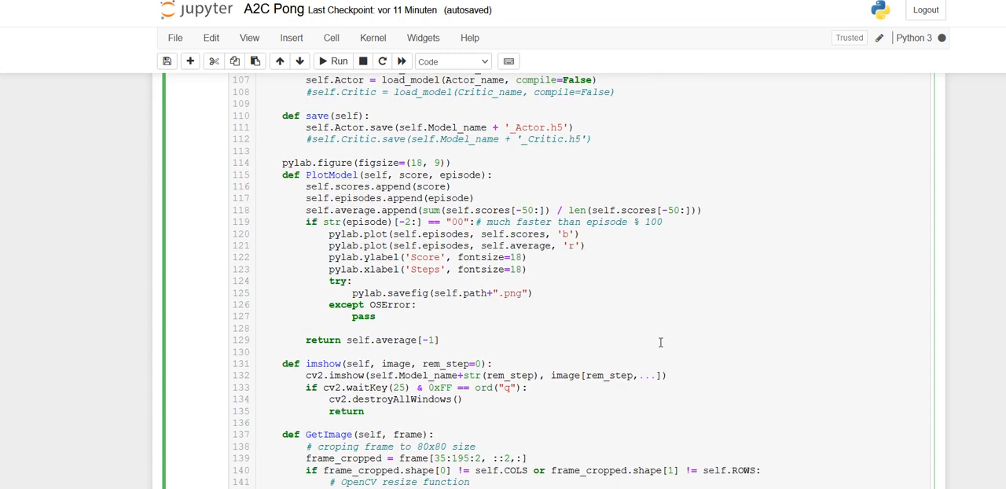
{"action": "mouse_move", "coordinate": [592, 324]}
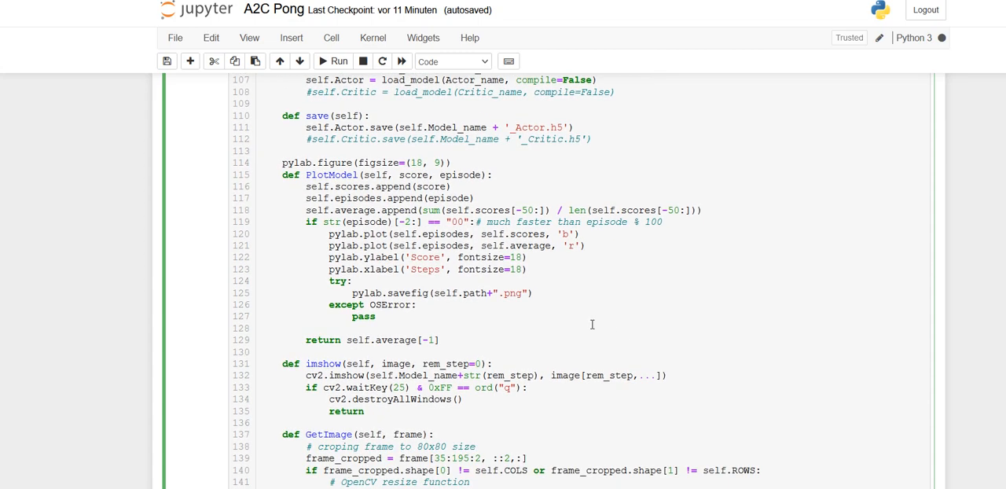
{"action": "scroll", "scroll_direction": "down", "scroll_amount": 3}
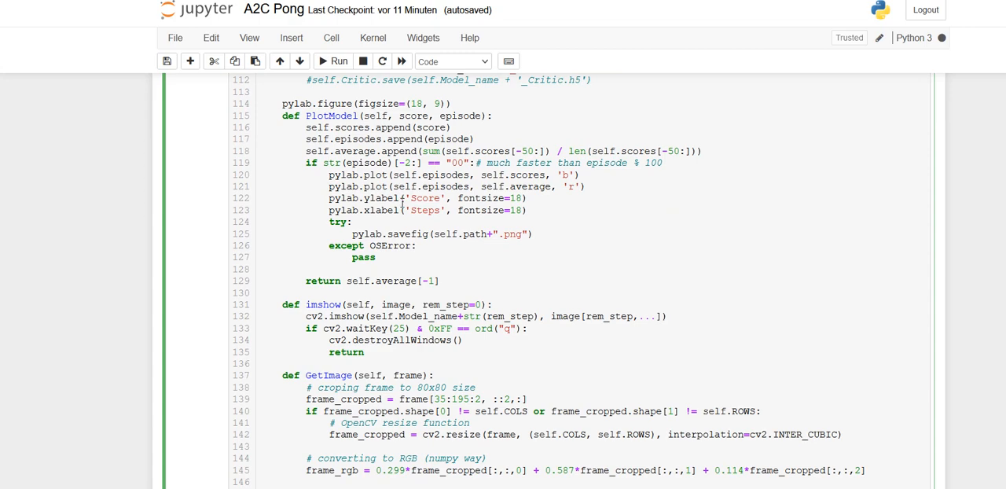
{"action": "scroll", "scroll_direction": "down", "scroll_amount": 3}
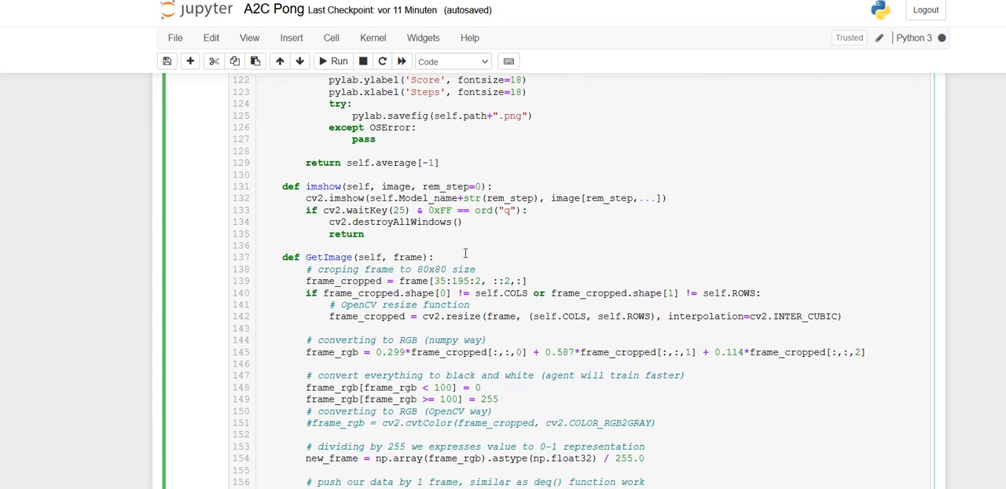
{"action": "scroll", "scroll_direction": "down", "scroll_amount": 3}
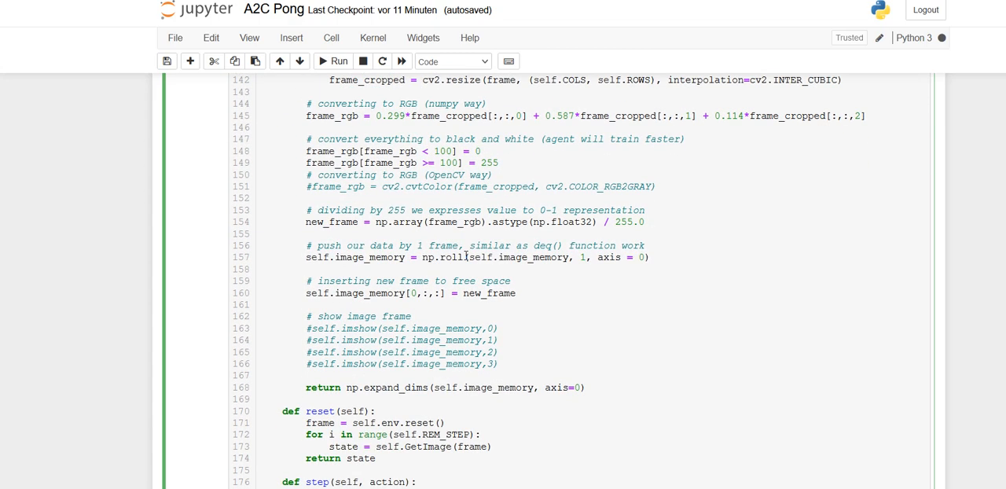
{"action": "scroll", "scroll_direction": "up", "scroll_amount": 3}
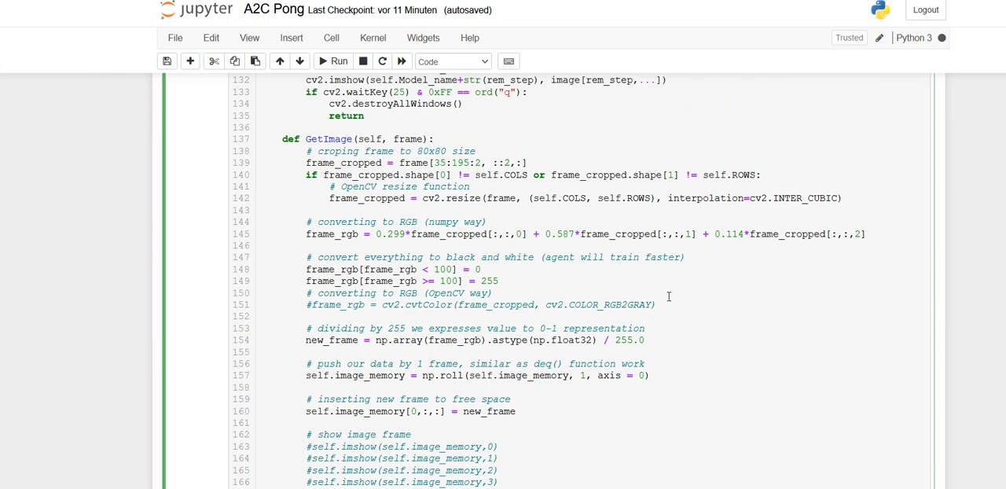
{"action": "mouse_move", "coordinate": [649, 287]}
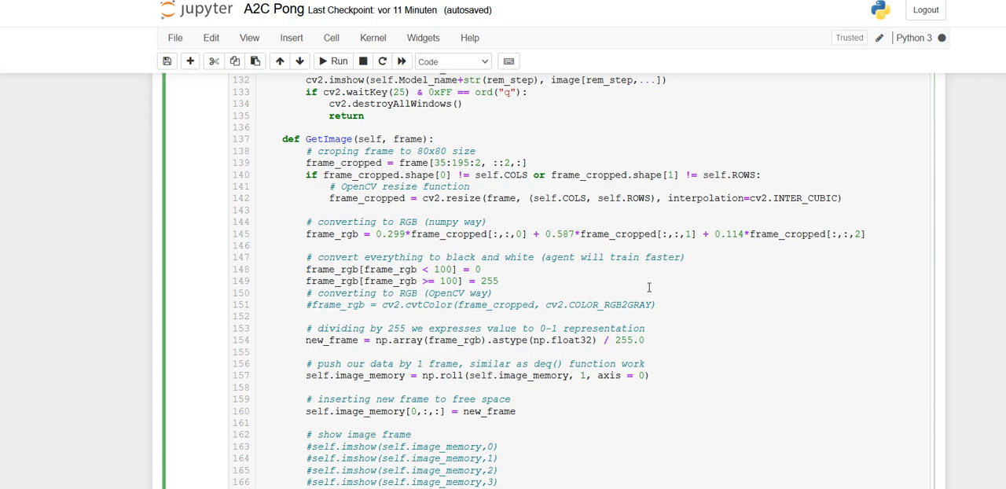
{"action": "scroll", "scroll_direction": "down", "scroll_amount": 3}
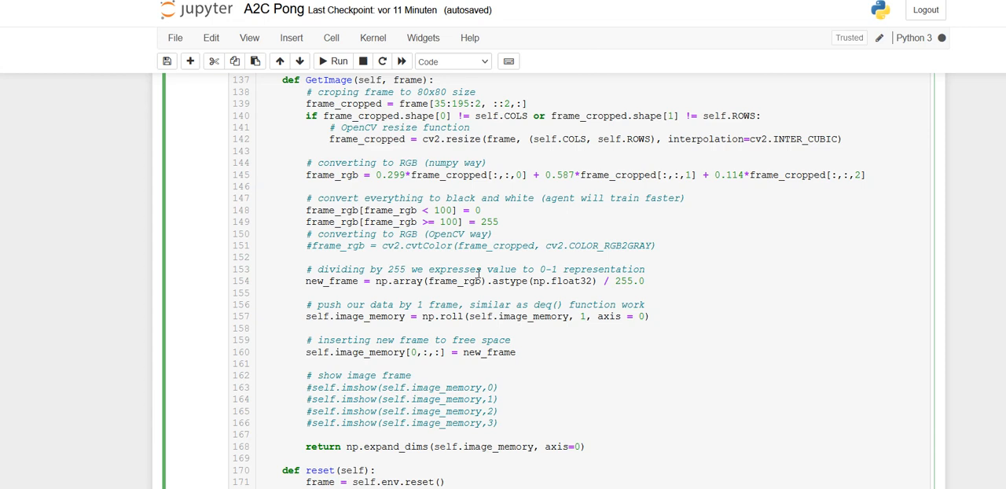
{"action": "scroll", "scroll_direction": "down", "scroll_amount": 3}
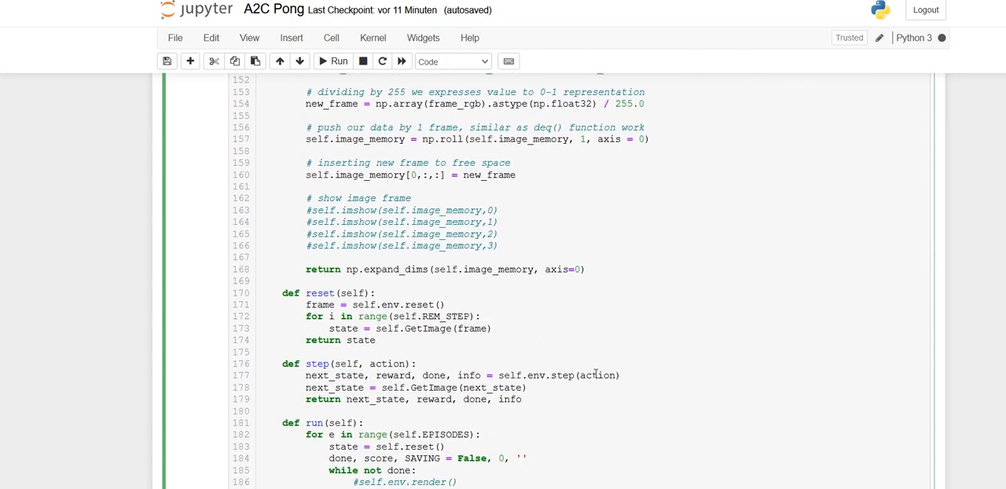
{"action": "scroll", "scroll_direction": "down", "scroll_amount": 3}
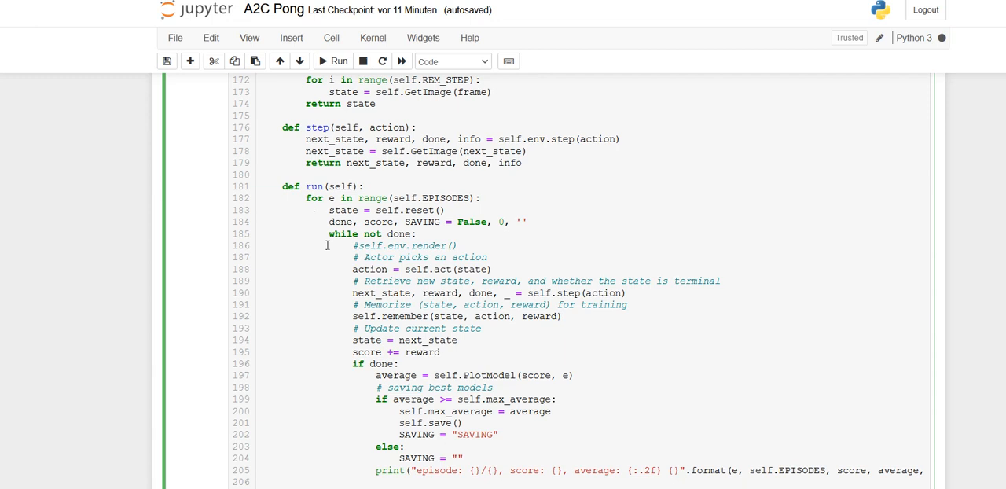
{"action": "mouse_move", "coordinate": [574, 264]}
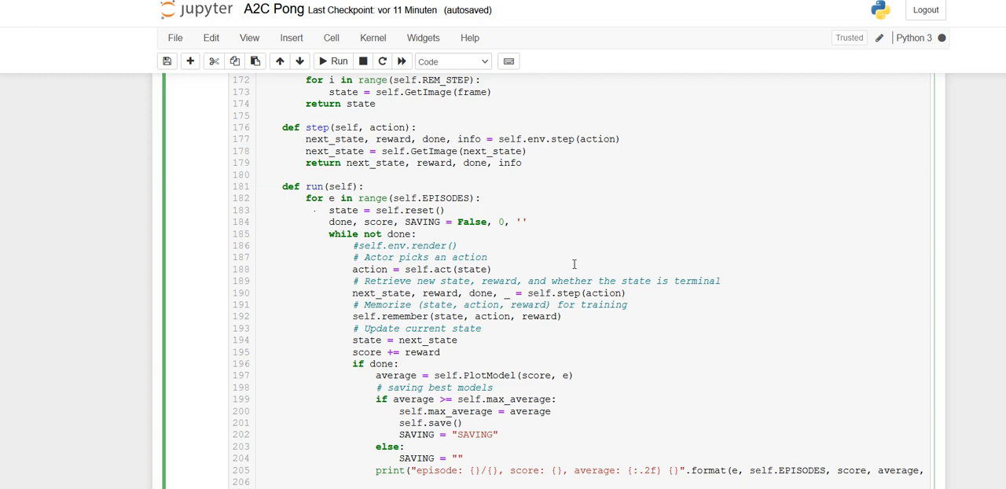
{"action": "mouse_move", "coordinate": [405, 276]}
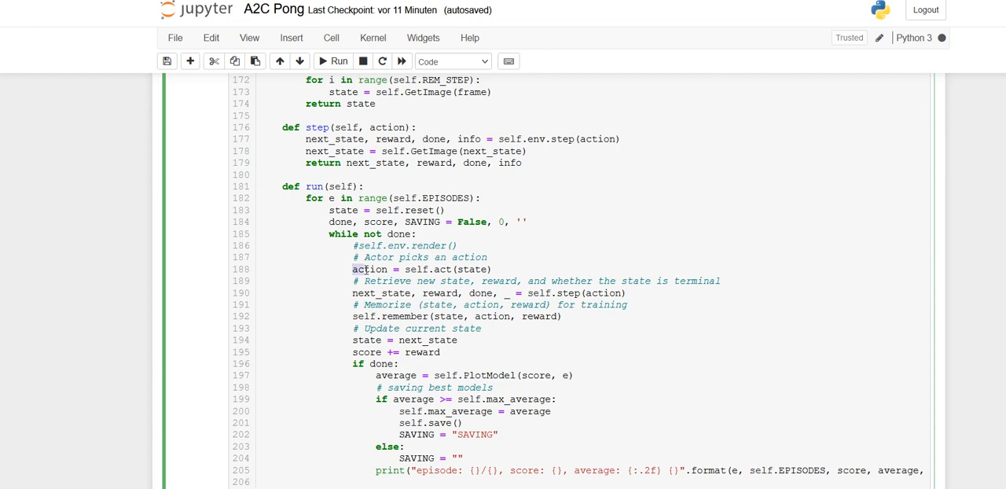
Scroll past run()'s replay and environment closing to the full test method
{"action": "scroll", "scroll_direction": "down", "scroll_amount": 3}
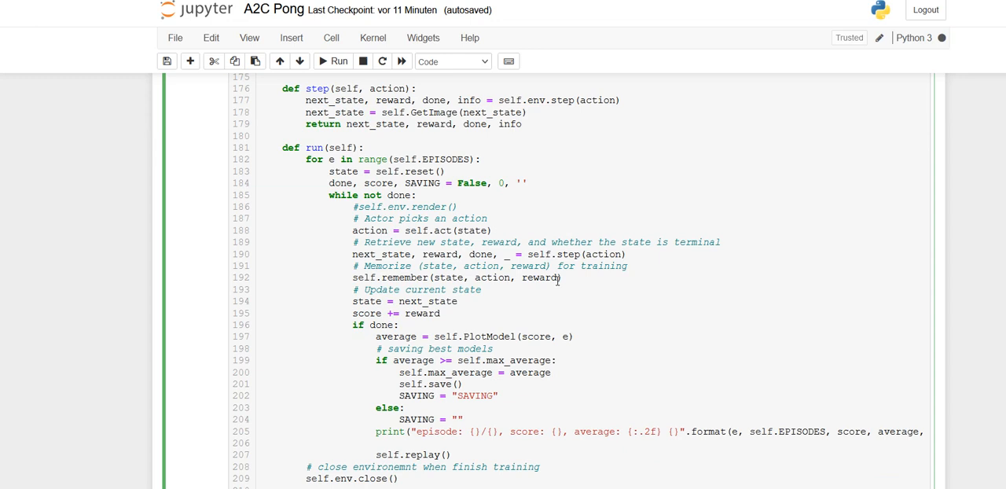
{"action": "scroll", "scroll_direction": "down", "scroll_amount": 3}
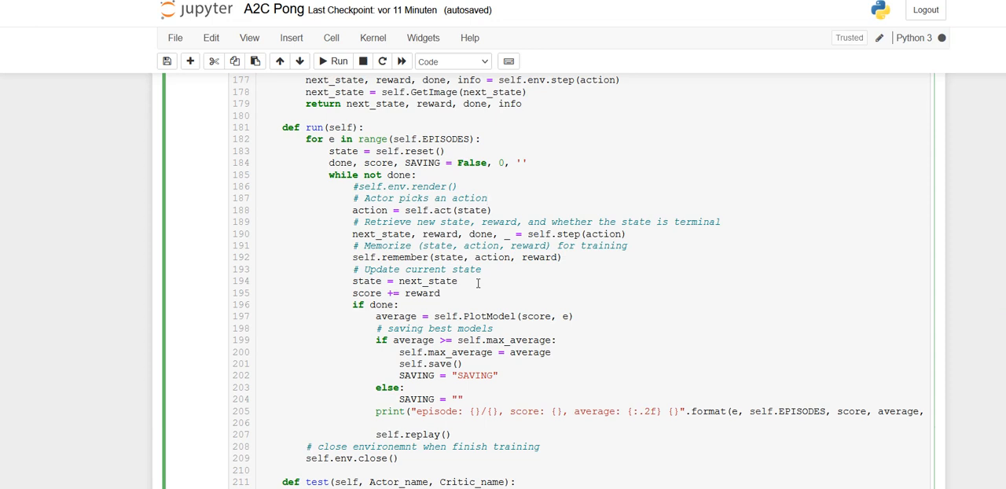
{"action": "scroll", "scroll_direction": "down", "scroll_amount": 3}
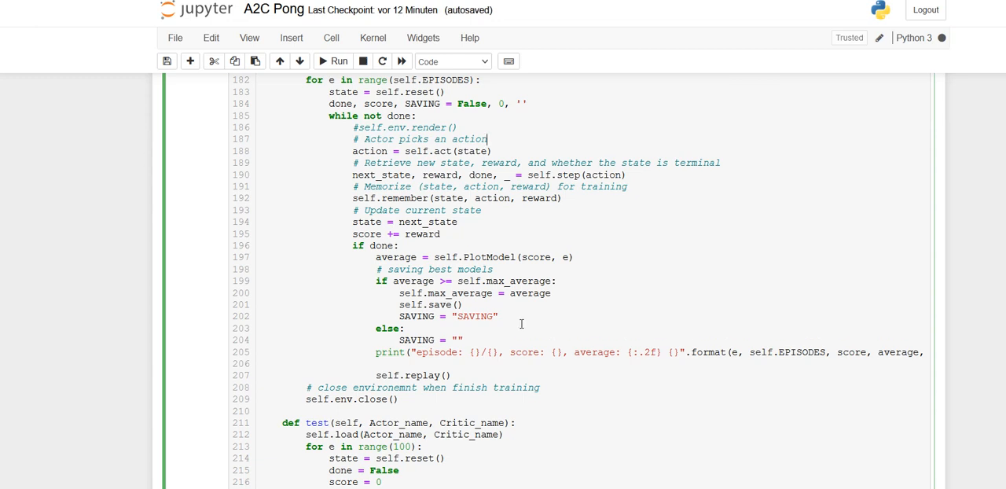
{"action": "scroll", "scroll_direction": "down", "scroll_amount": 3}
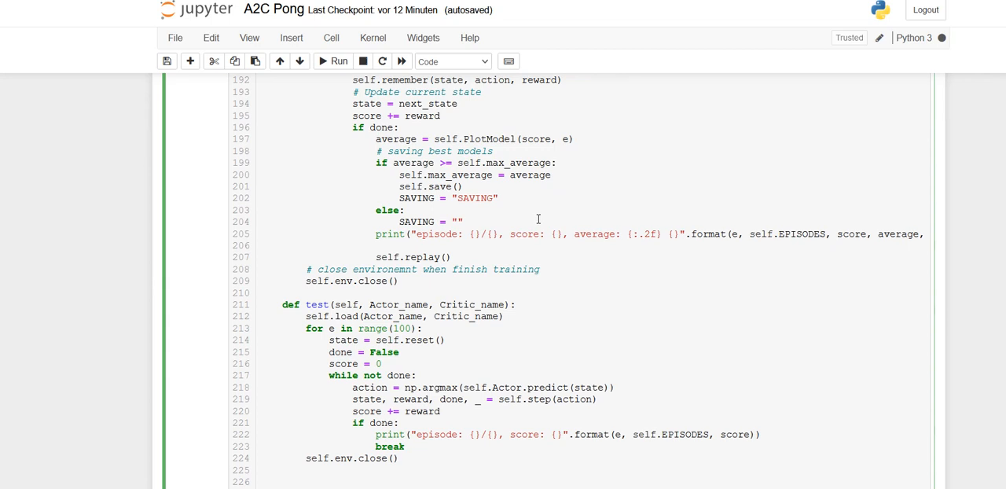
Scroll past the class cell's end to the Run training heading and main-guard cell
{"action": "scroll", "scroll_direction": "down", "scroll_amount": 3}
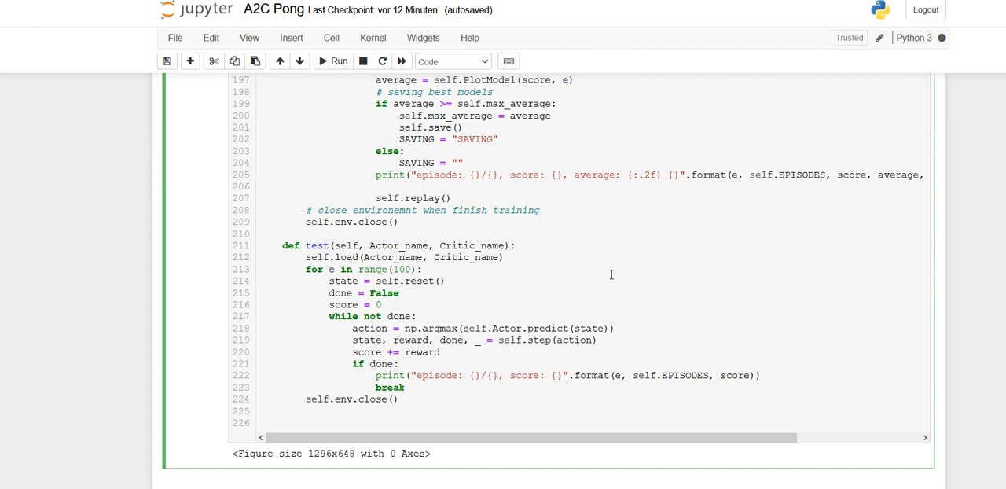
{"action": "scroll", "scroll_direction": "down", "scroll_amount": 3}
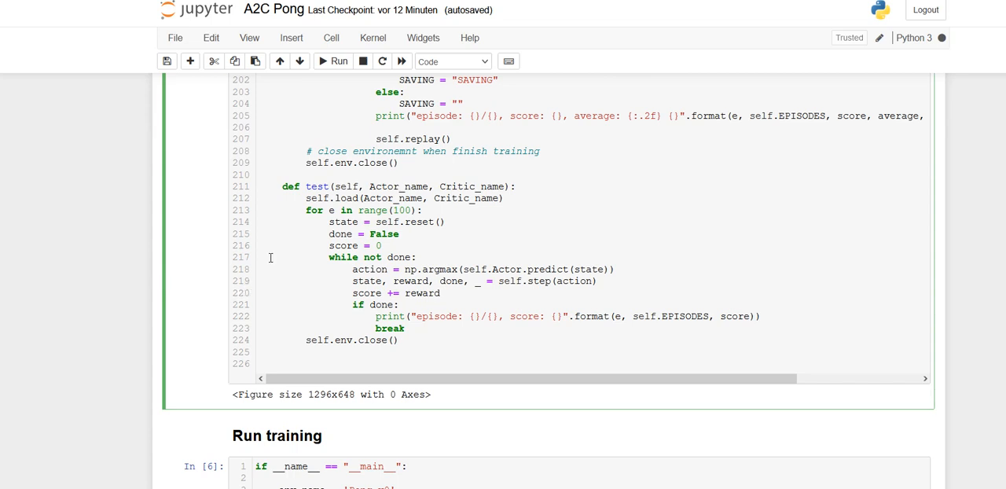
{"action": "mouse_move", "coordinate": [393, 287]}
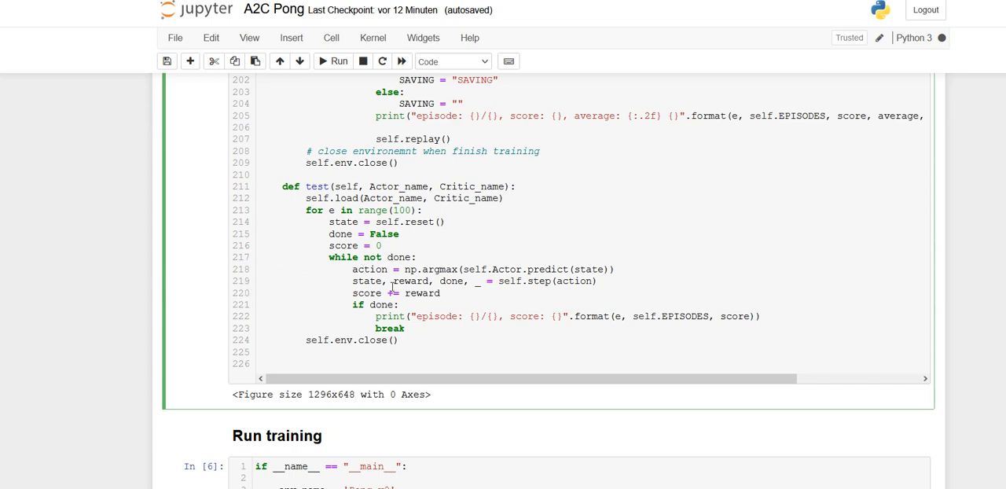
{"action": "mouse_move", "coordinate": [510, 244]}
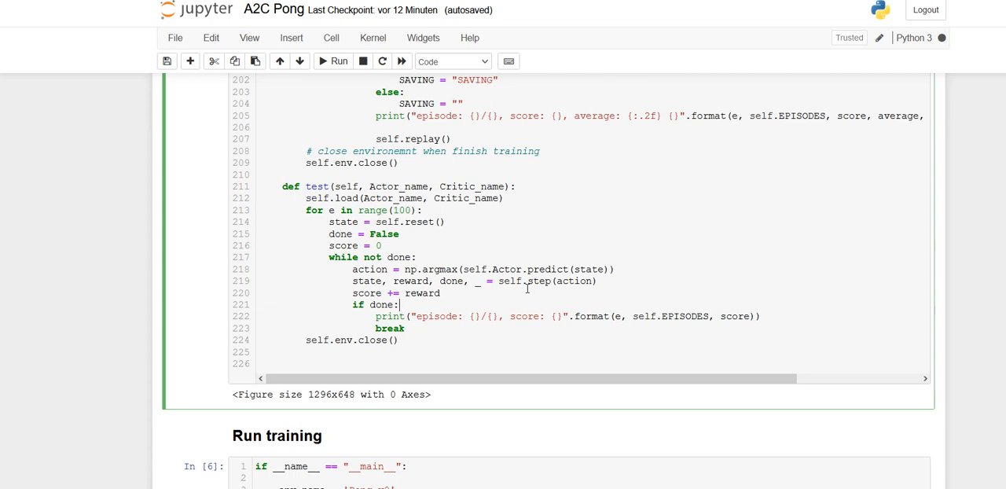
Scroll to the five-episode training output and the Testing the agent cell loading the Actor
{"action": "scroll", "scroll_direction": "down", "scroll_amount": 3}
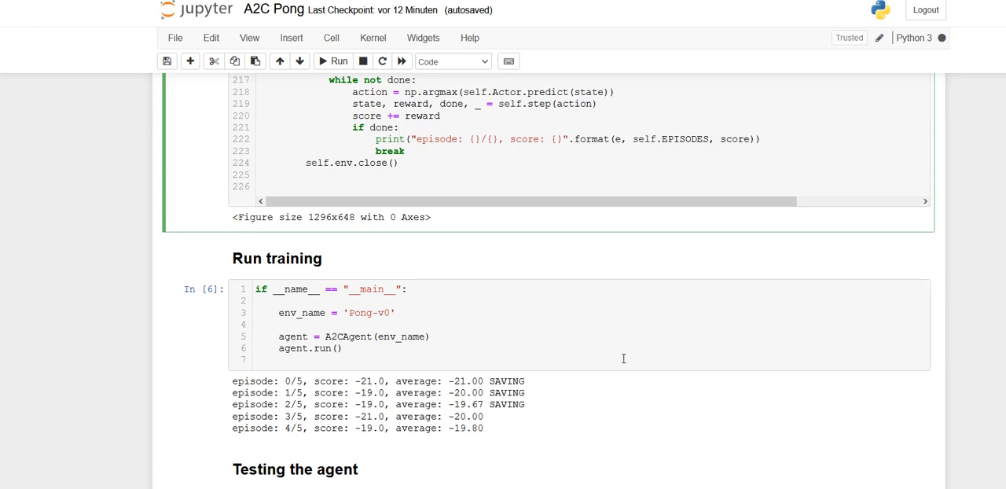
{"action": "mouse_move", "coordinate": [617, 420]}
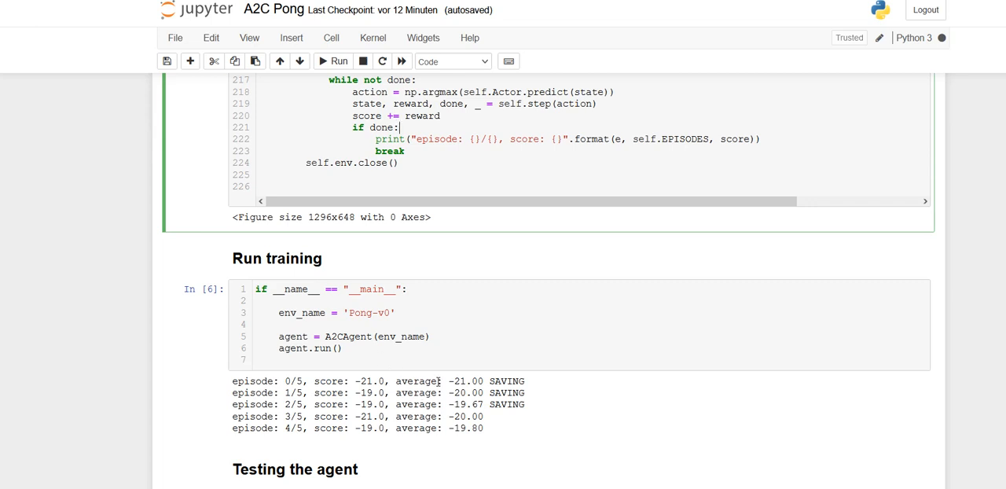
{"action": "scroll", "scroll_direction": "down", "scroll_amount": 3}
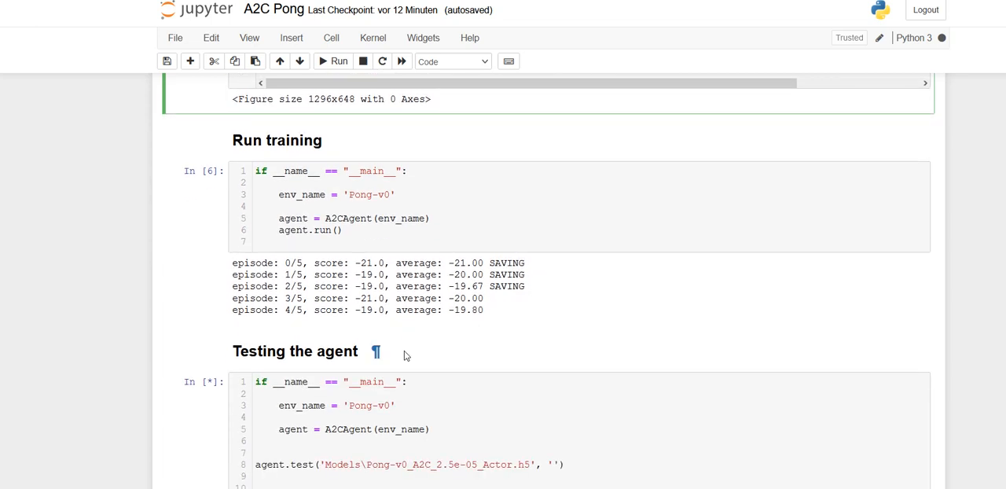
{"action": "mouse_move", "coordinate": [585, 353]}
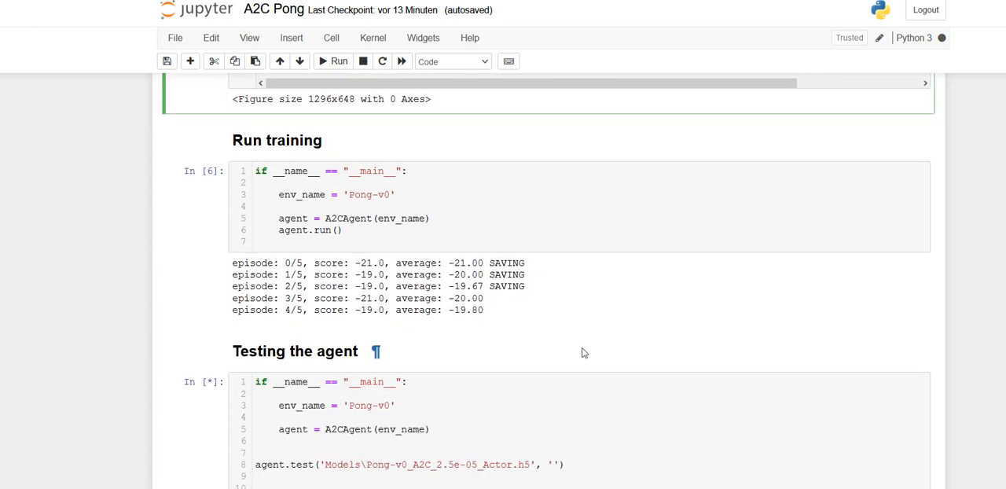
Scroll below the testing cell and adjust until the whole Score vs Steps plot is framed
{"action": "scroll", "scroll_direction": "down", "scroll_amount": 3}
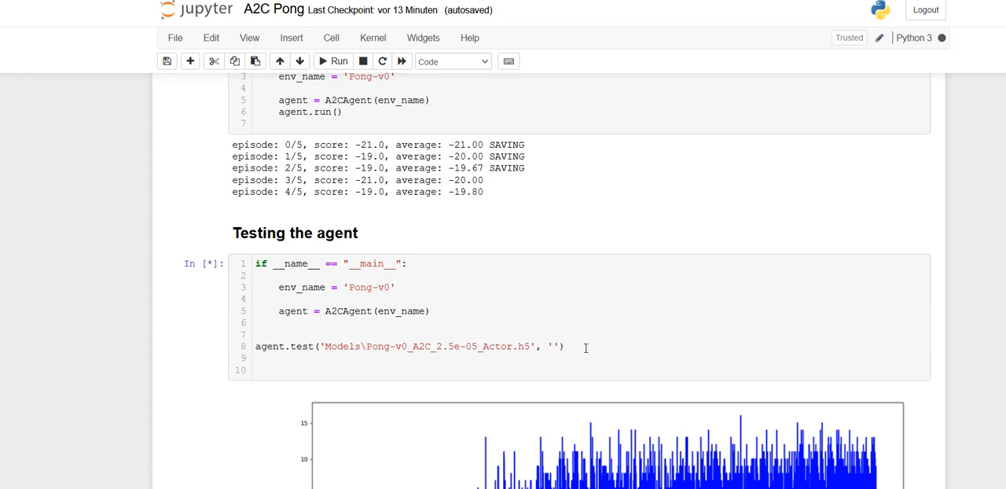
{"action": "mouse_move", "coordinate": [507, 320]}
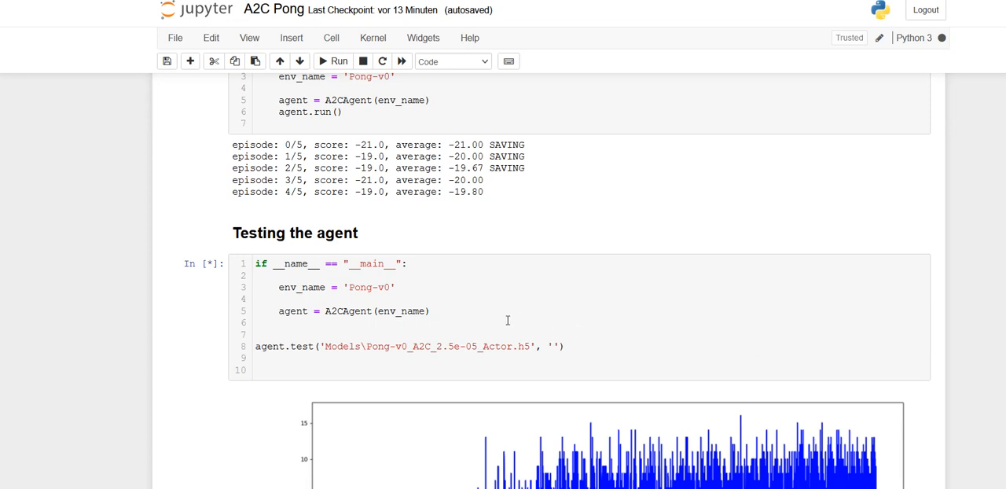
{"action": "scroll", "scroll_direction": "down", "scroll_amount": 3}
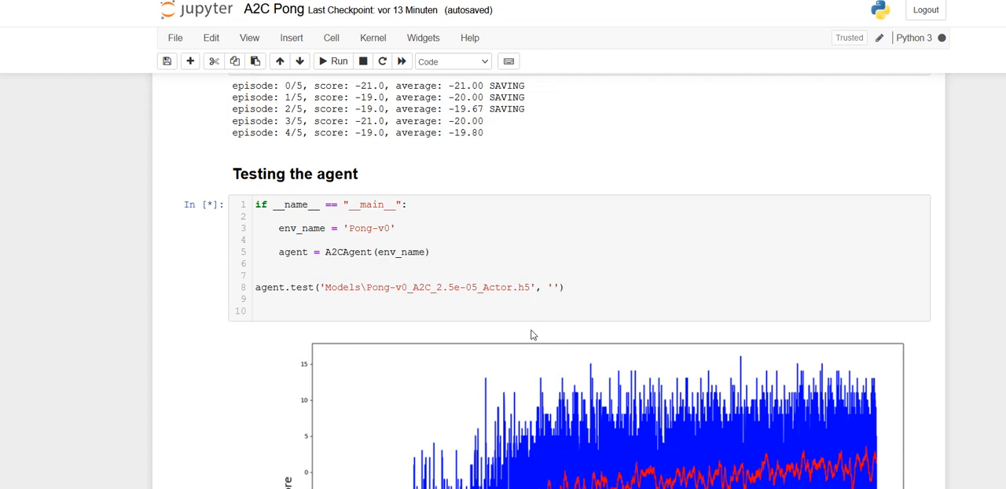
{"action": "mouse_move", "coordinate": [555, 339]}
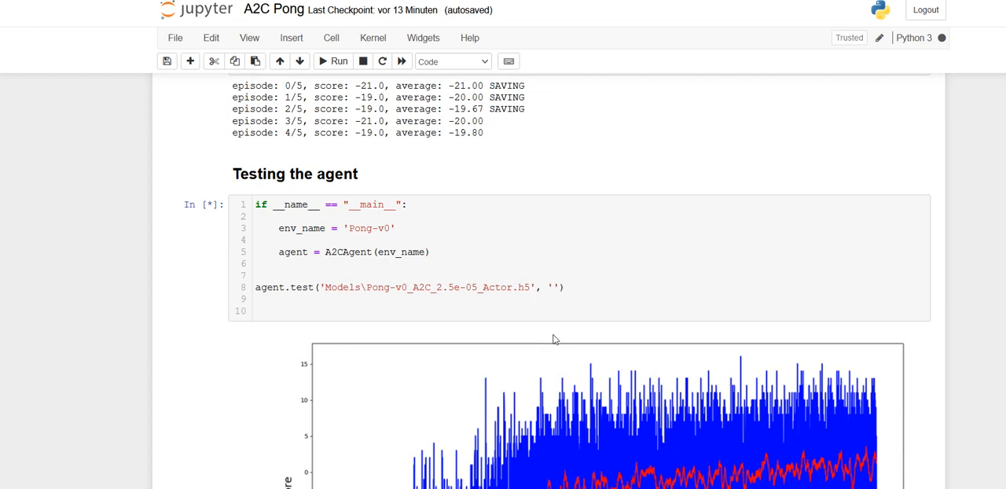
{"action": "scroll", "scroll_direction": "up", "scroll_amount": 3}
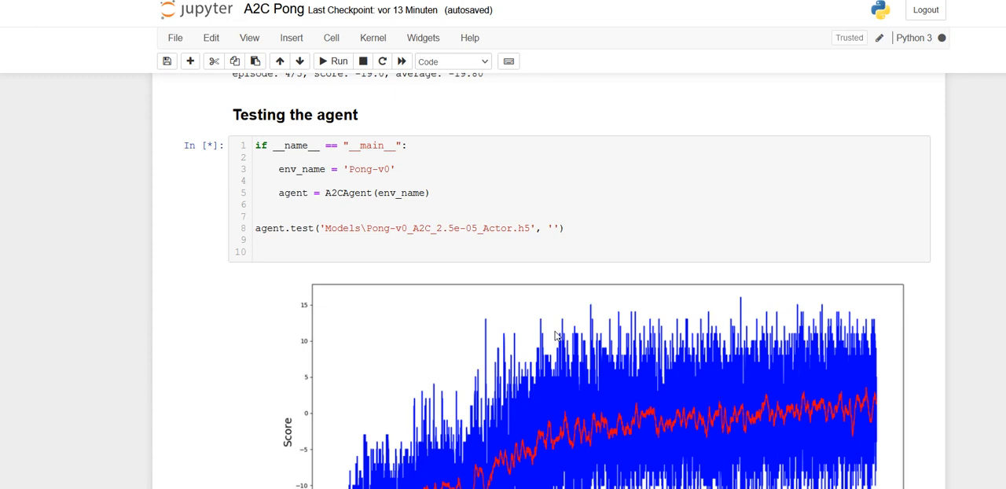
{"action": "mouse_move", "coordinate": [574, 346]}
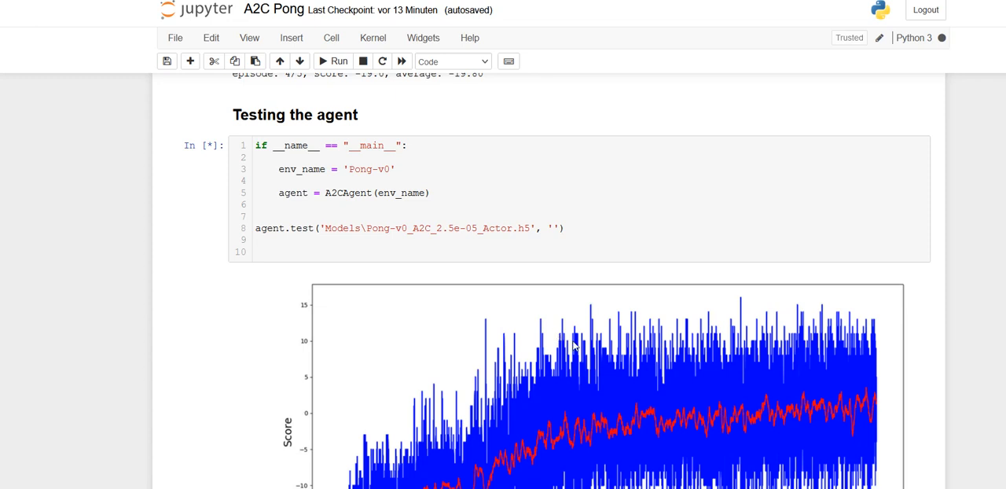
{"action": "scroll", "scroll_direction": "down", "scroll_amount": 3}
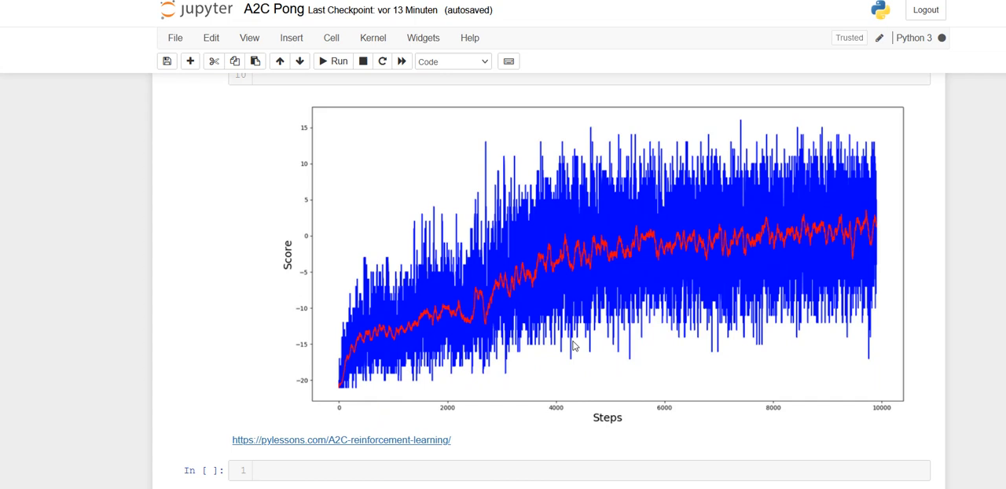
{"action": "scroll", "scroll_direction": "up", "scroll_amount": 3}
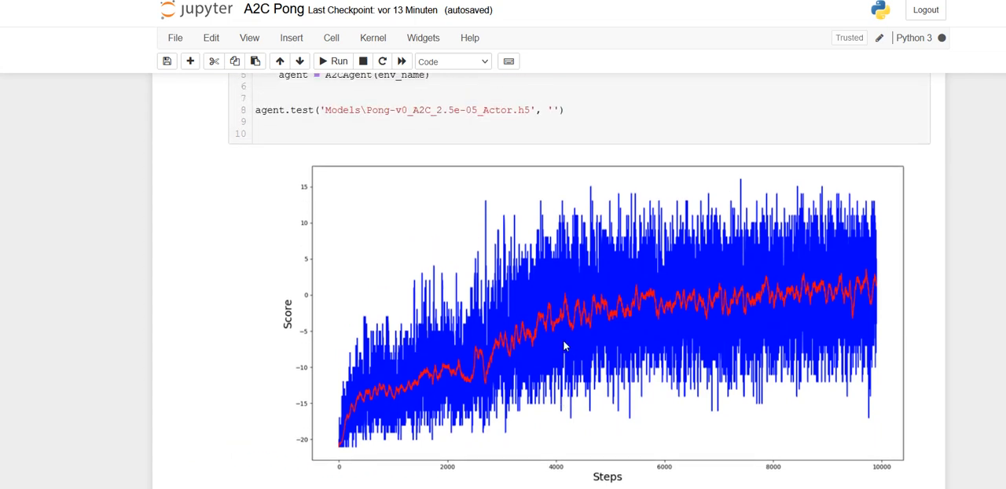
{"action": "mouse_move", "coordinate": [978, 322]}
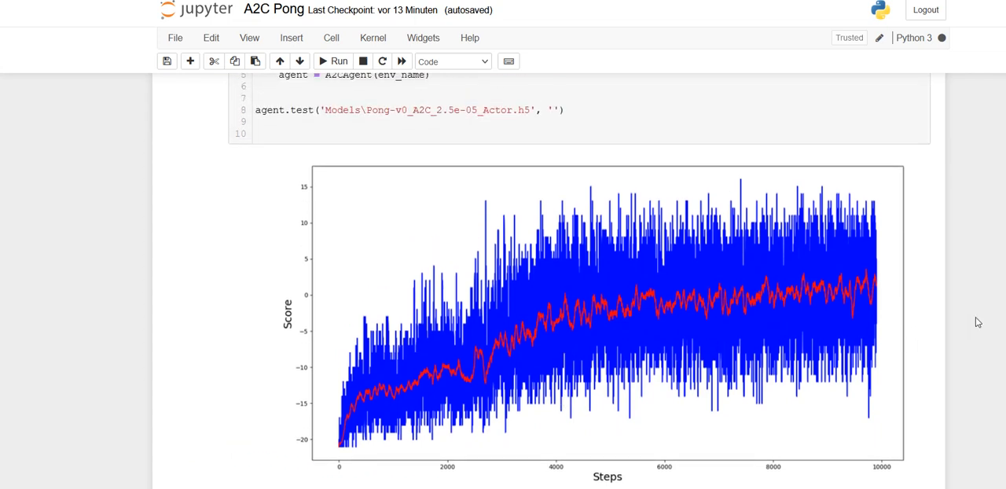